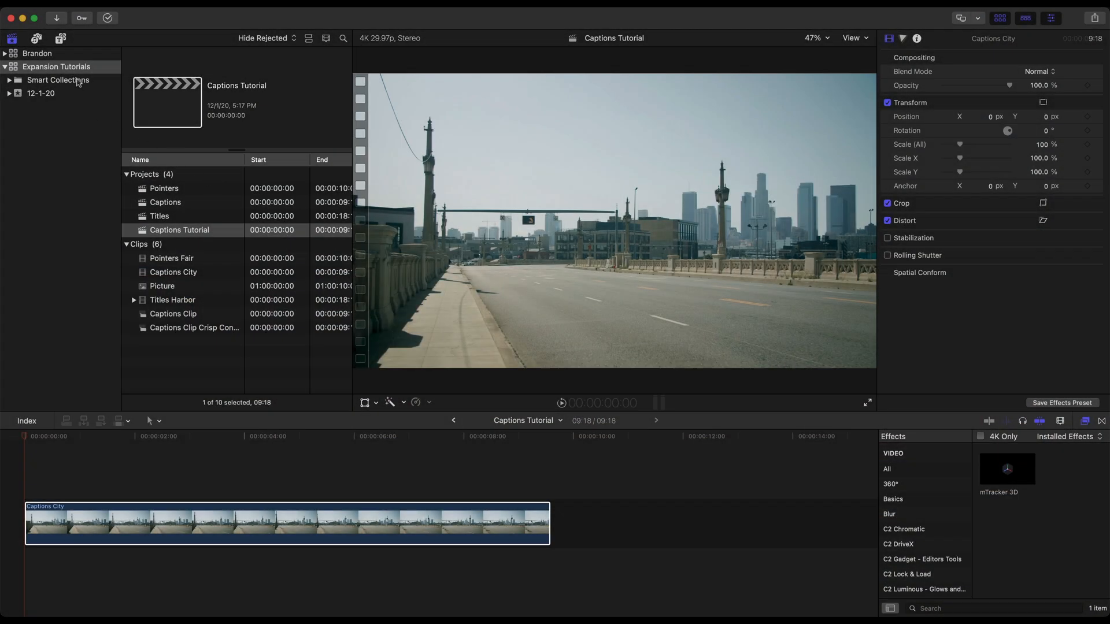
# - Browse the mTracker 3D Expansions caption, pointer and title presets in the Titles sidebar
pyautogui.click(89, 16)
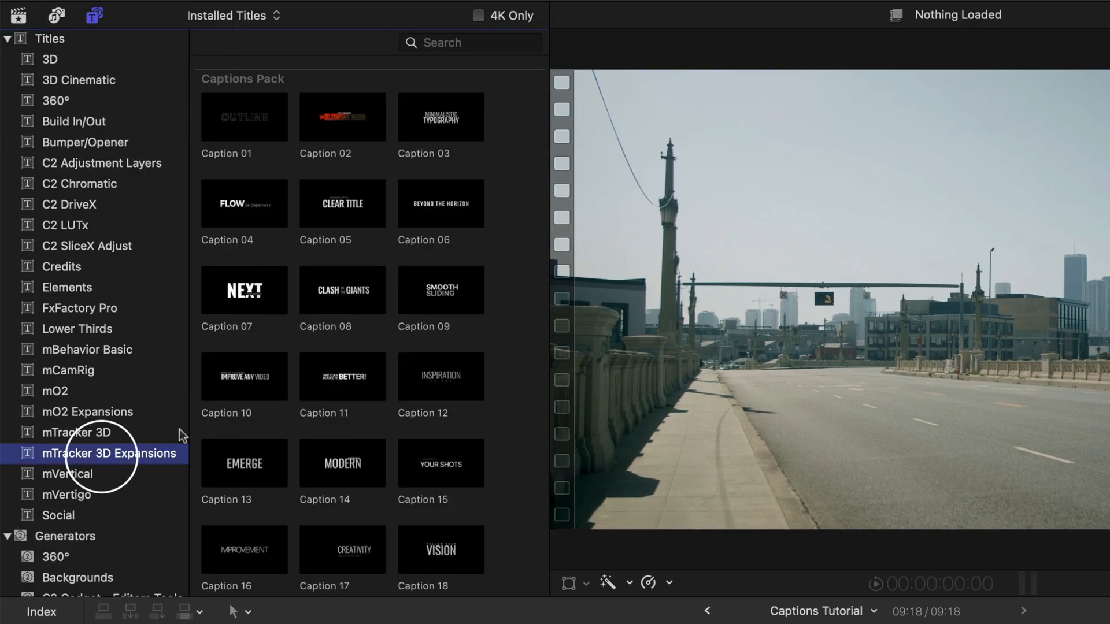
pyautogui.scroll(-3)
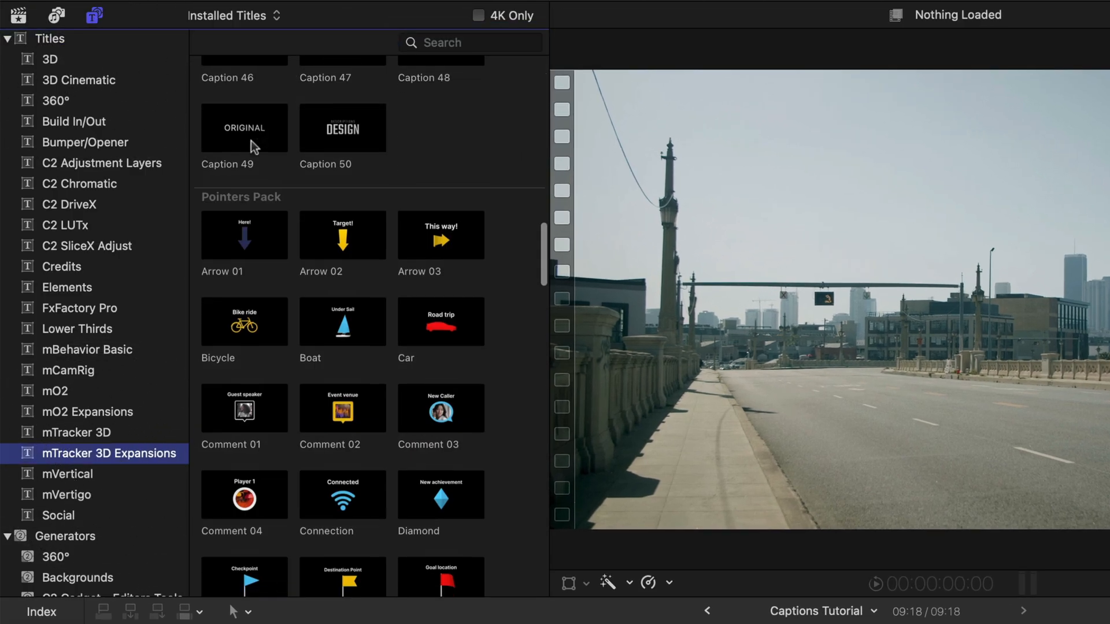
pyautogui.scroll(-3)
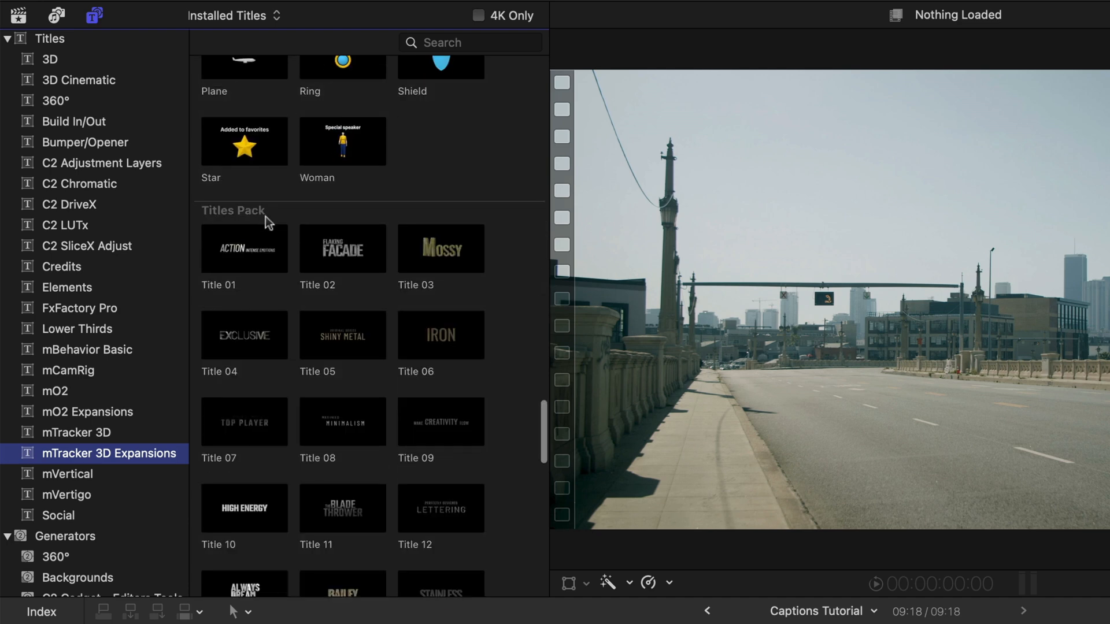
pyautogui.scroll(-3)
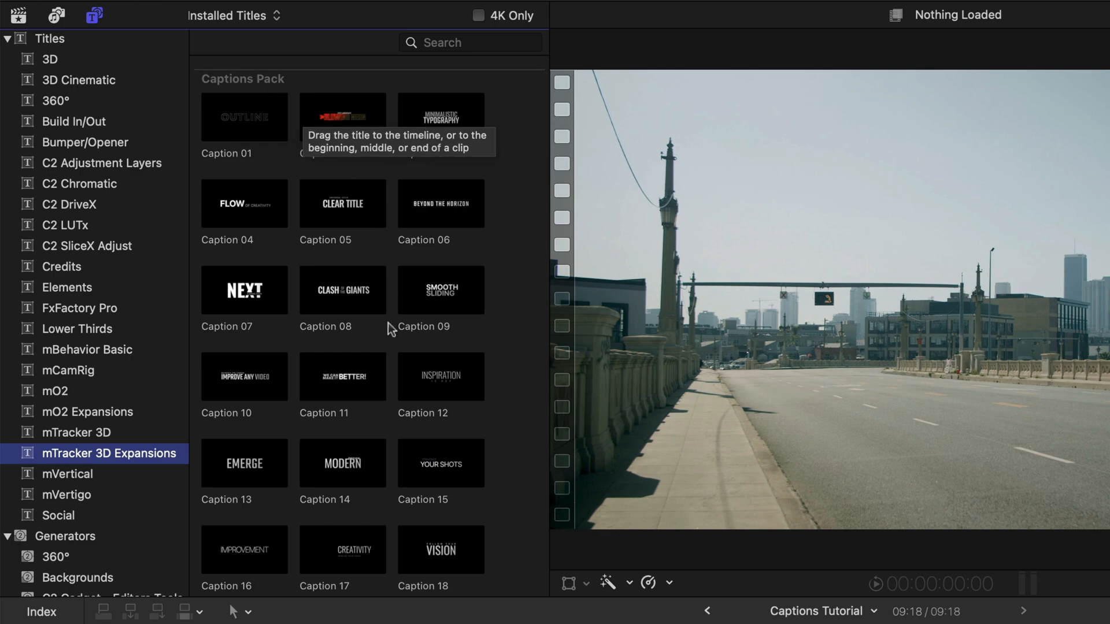
pyautogui.scroll(-3)
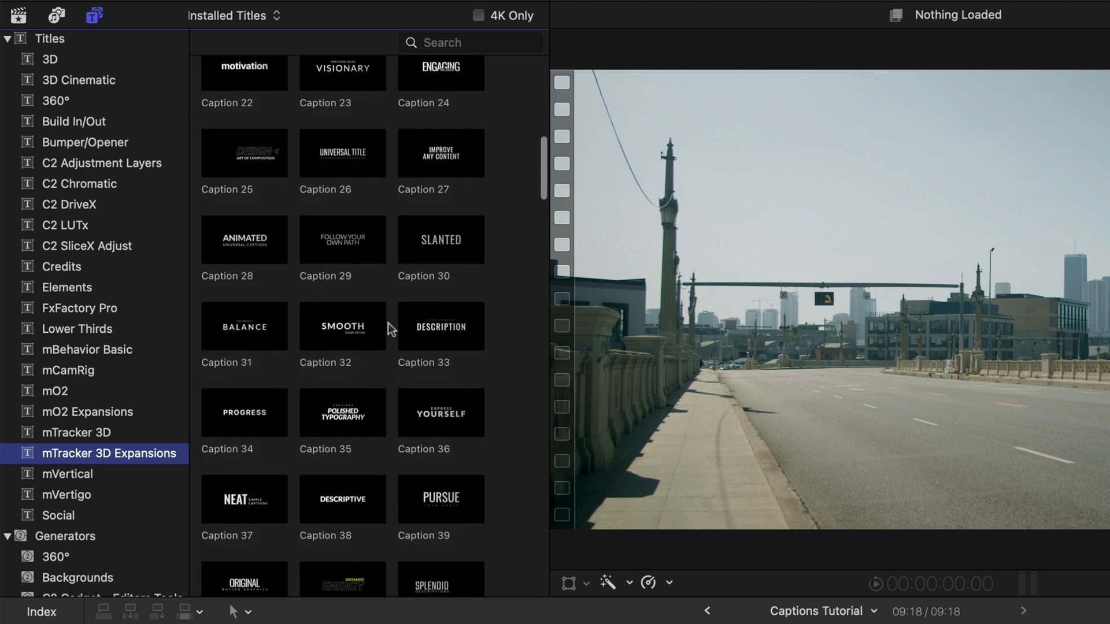
pyautogui.scroll(-3)
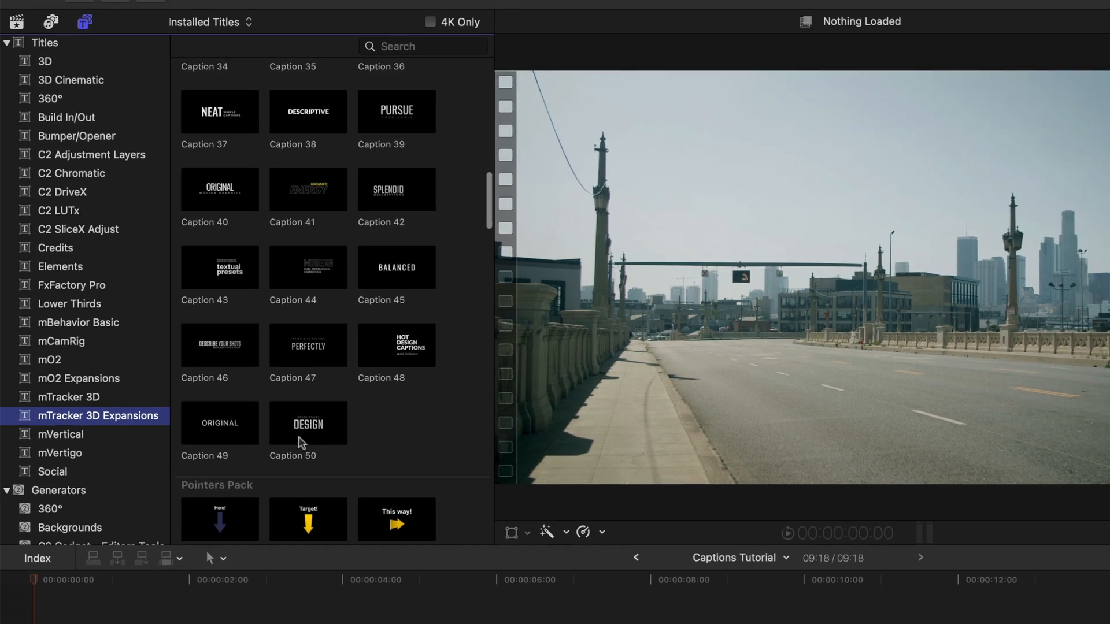
# - Return to the Libraries sidebar showing the Captions City clip in the timeline
pyautogui.click(308, 423)
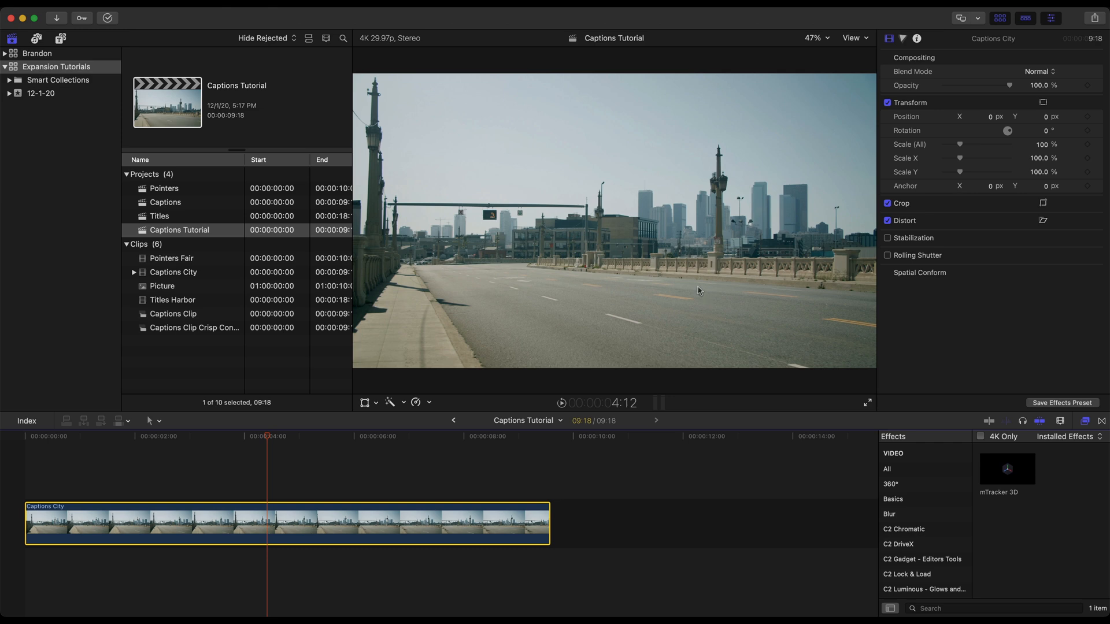
pyautogui.moveTo(649, 289)
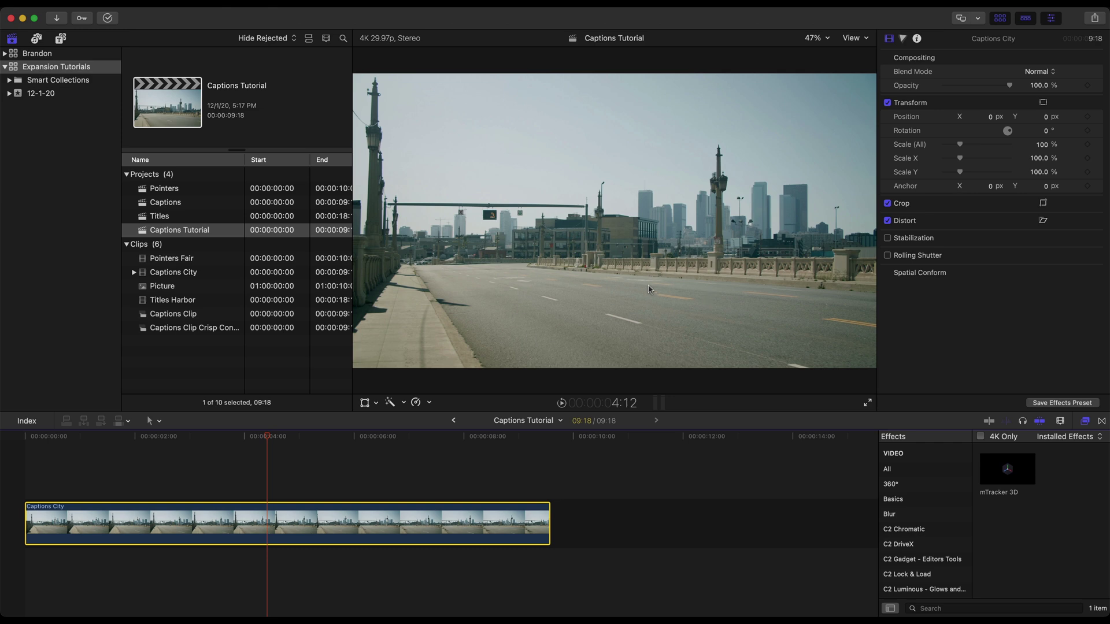
pyautogui.moveTo(606, 279)
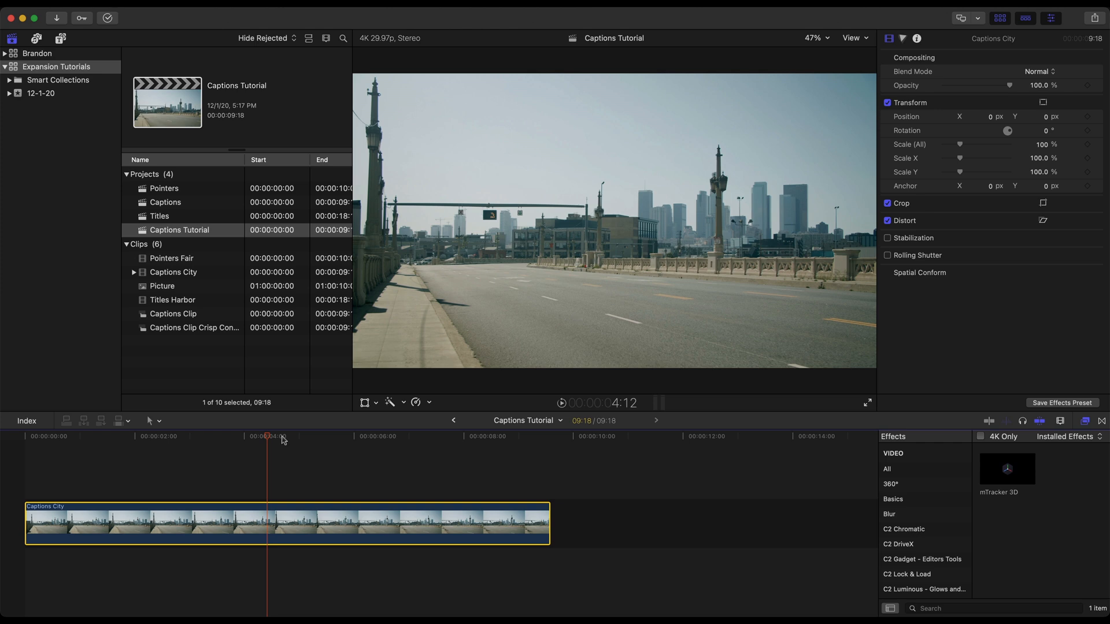
pyautogui.moveTo(230, 439)
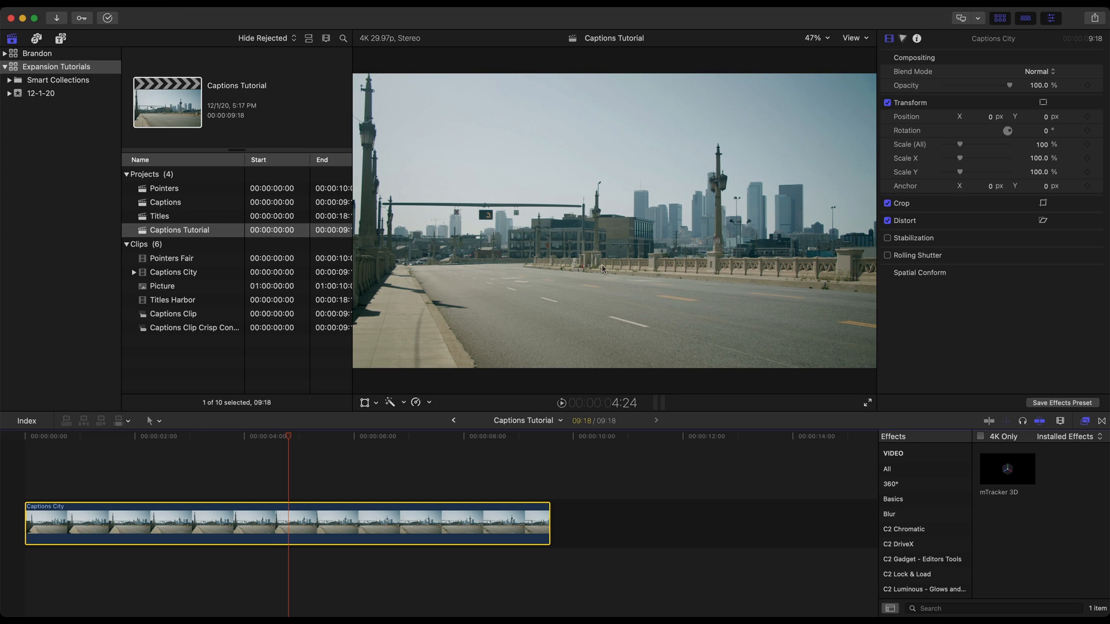
pyautogui.moveTo(569, 336)
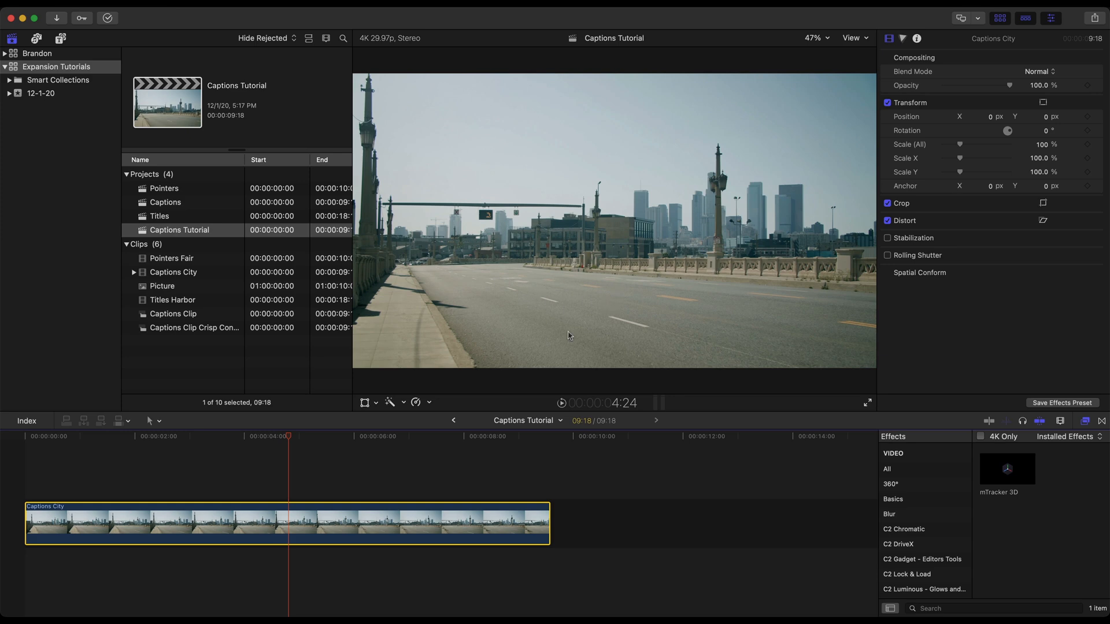
# - Blade the Captions City clip near two seconds and mark the second cut point
pyautogui.click(135, 445)
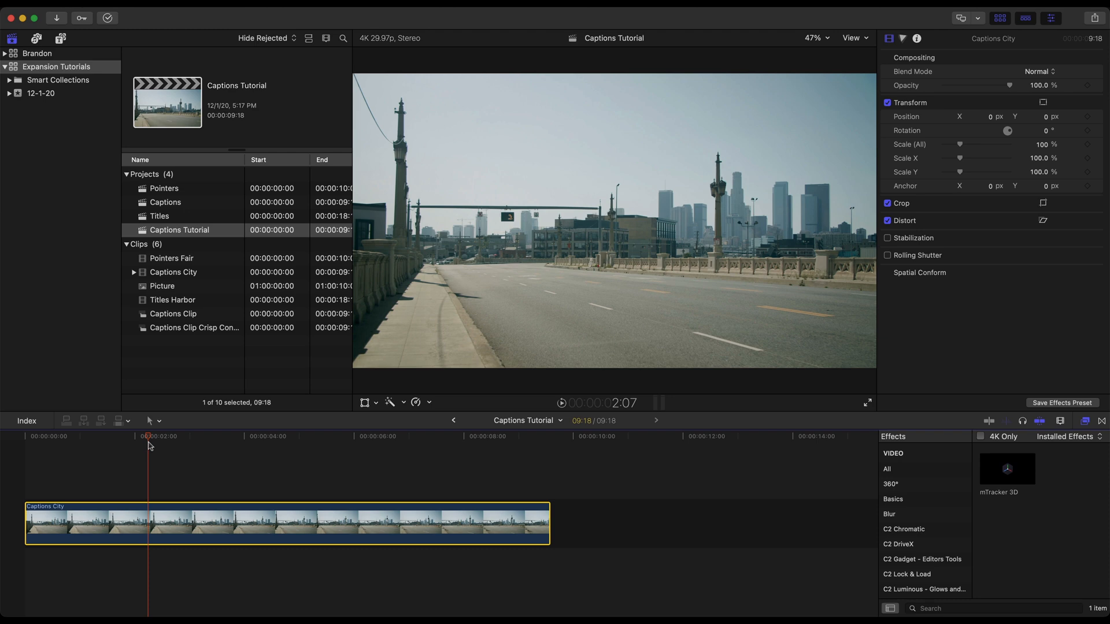
pyautogui.press('cmd+b')
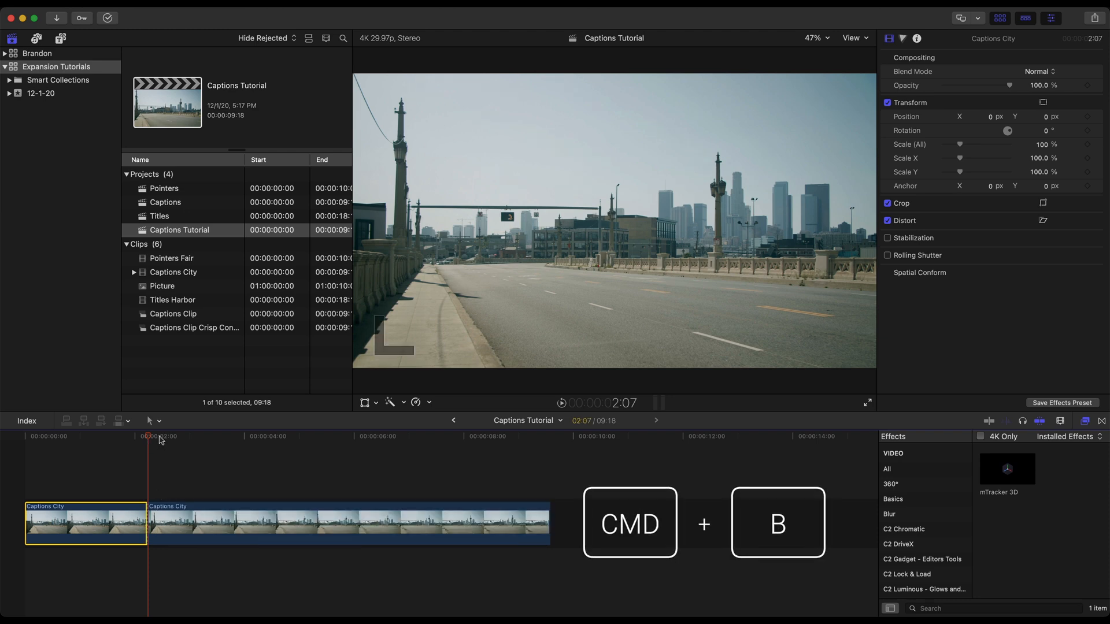
pyautogui.click(395, 450)
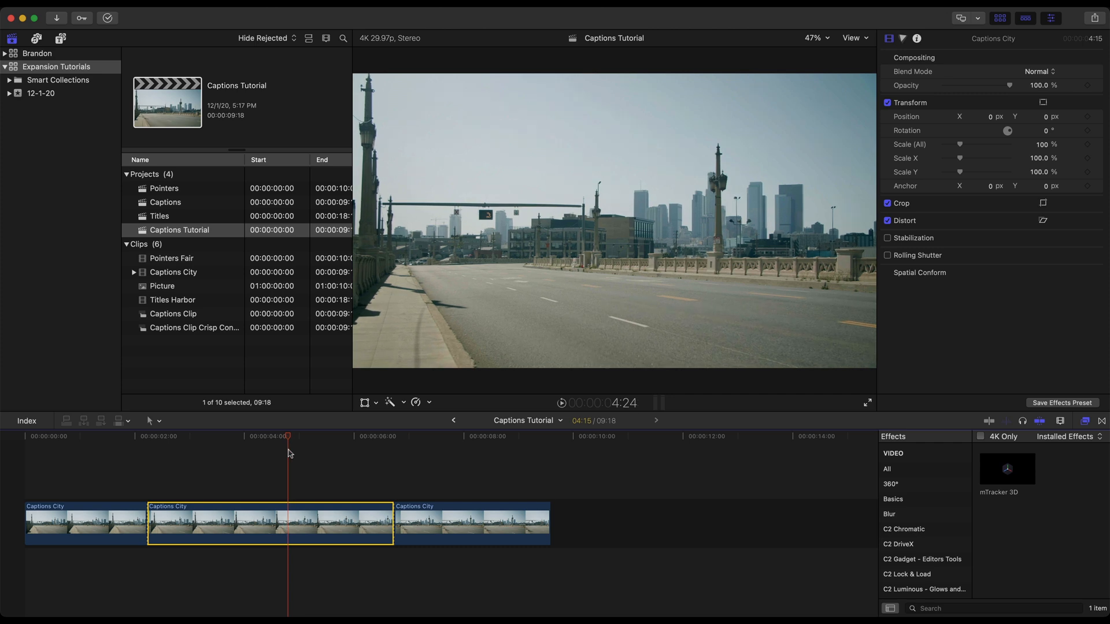
pyautogui.moveTo(585, 330)
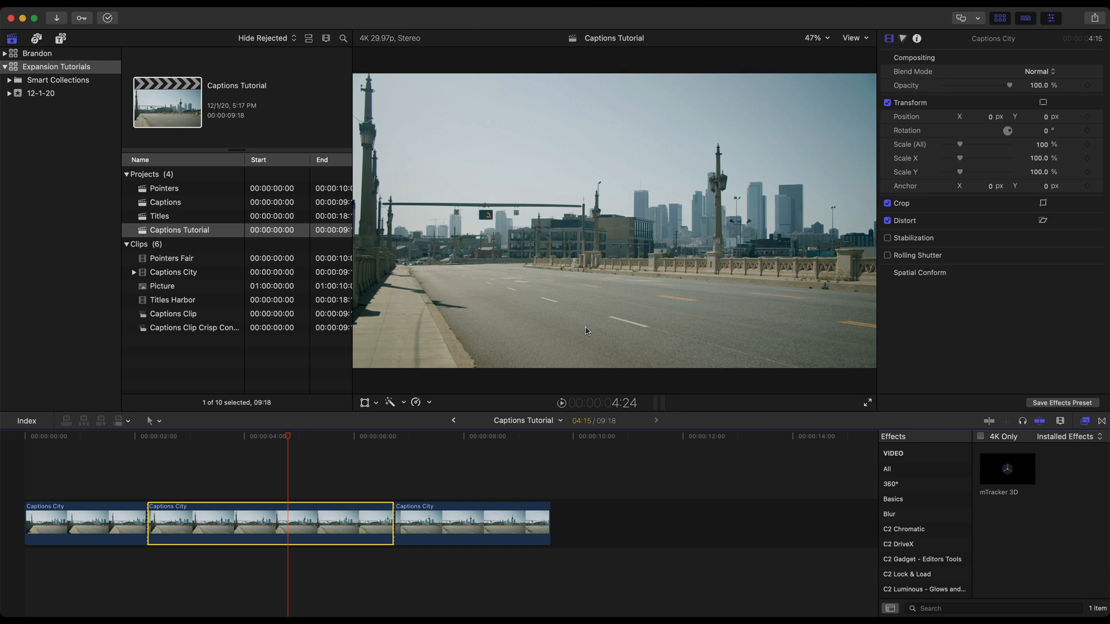
pyautogui.moveTo(896, 475)
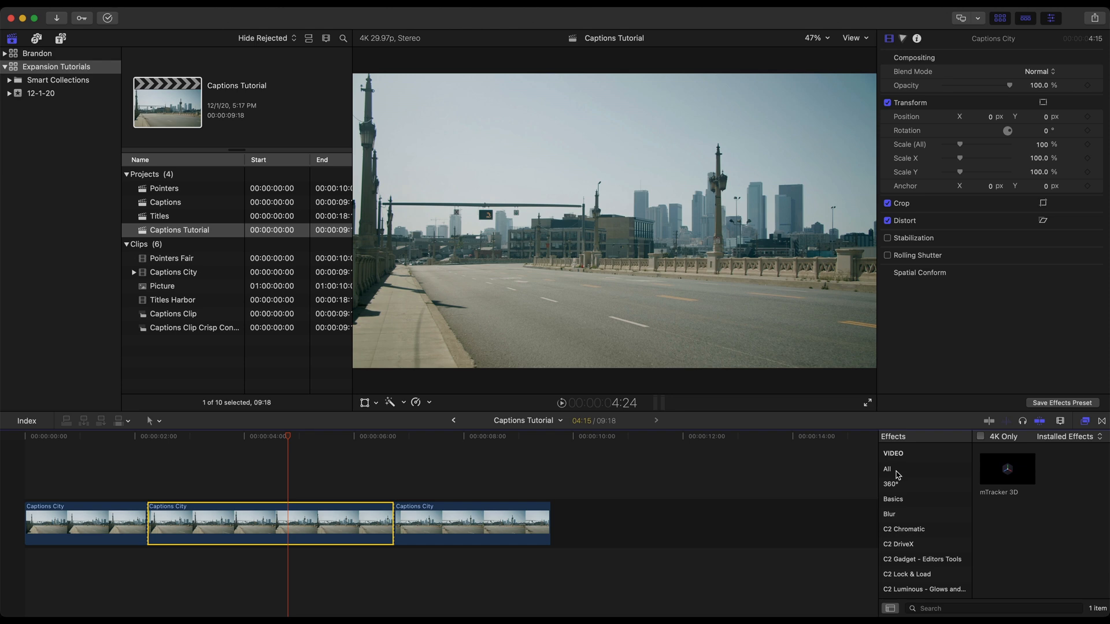
# - Find Crisp Contrast via 'contr' and apply it to the middle clip, comparing the look
pyautogui.write('contrast')
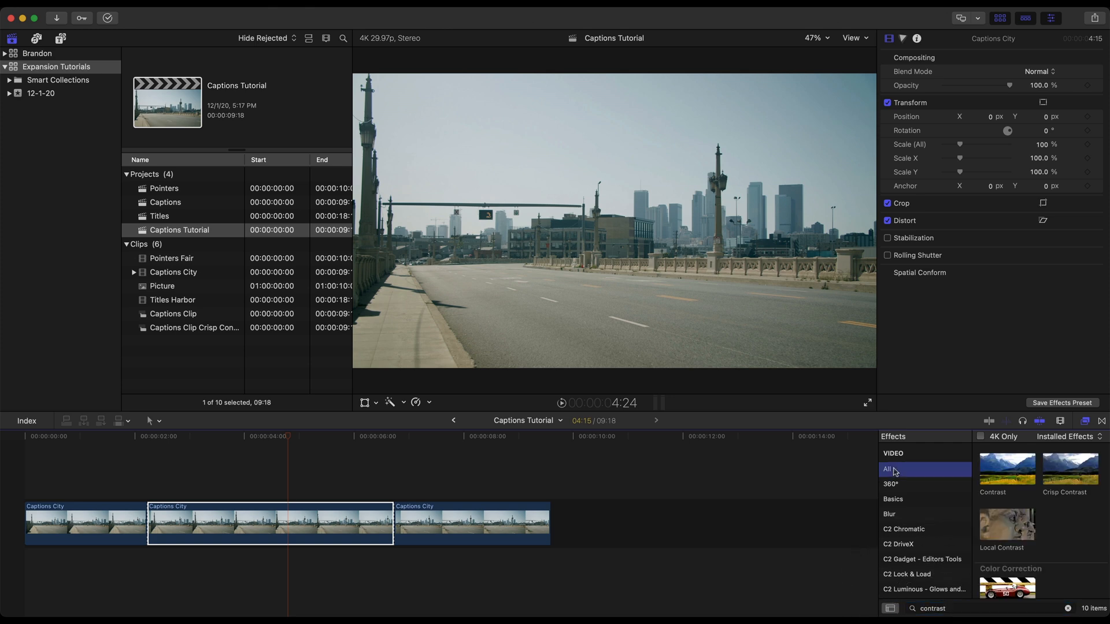
pyautogui.moveTo(1005, 467); pyautogui.dragTo(364, 468)
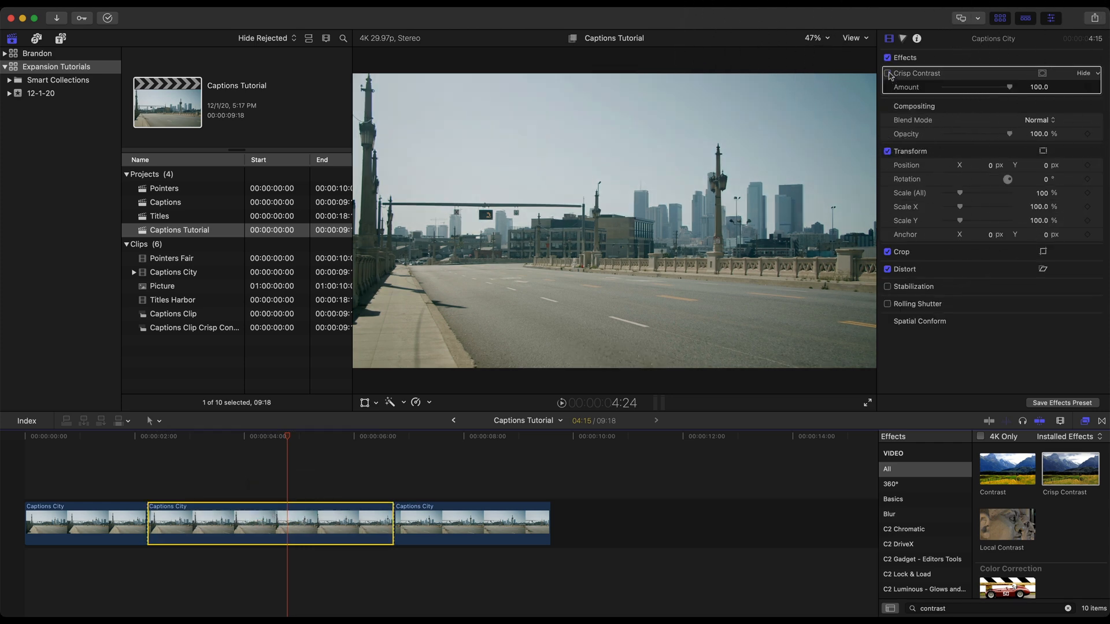
pyautogui.click(888, 74)
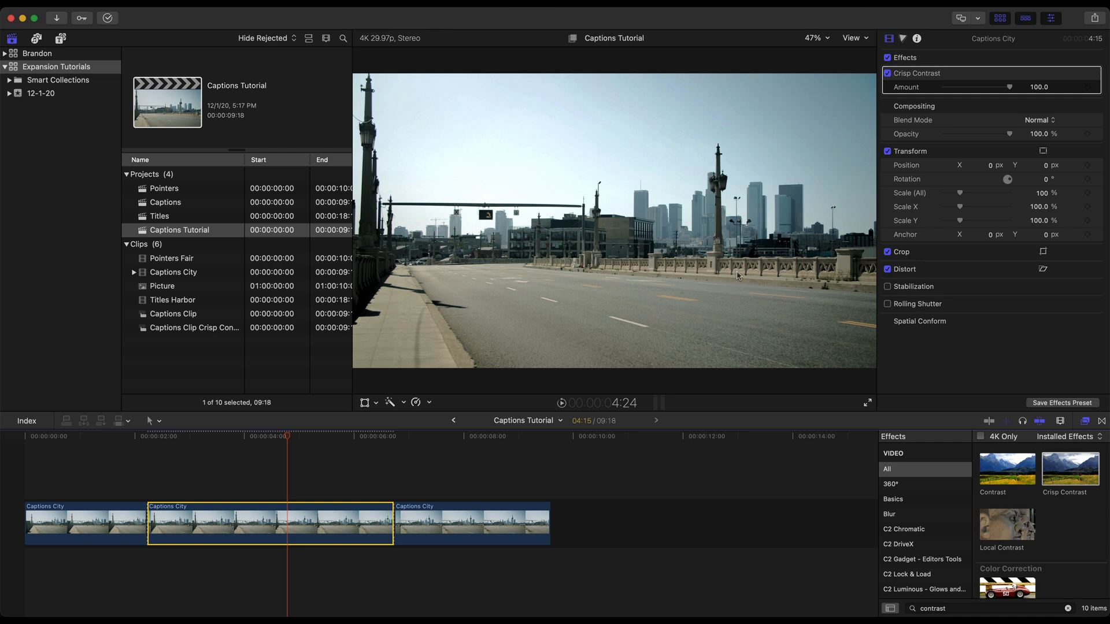
pyautogui.moveTo(333, 529)
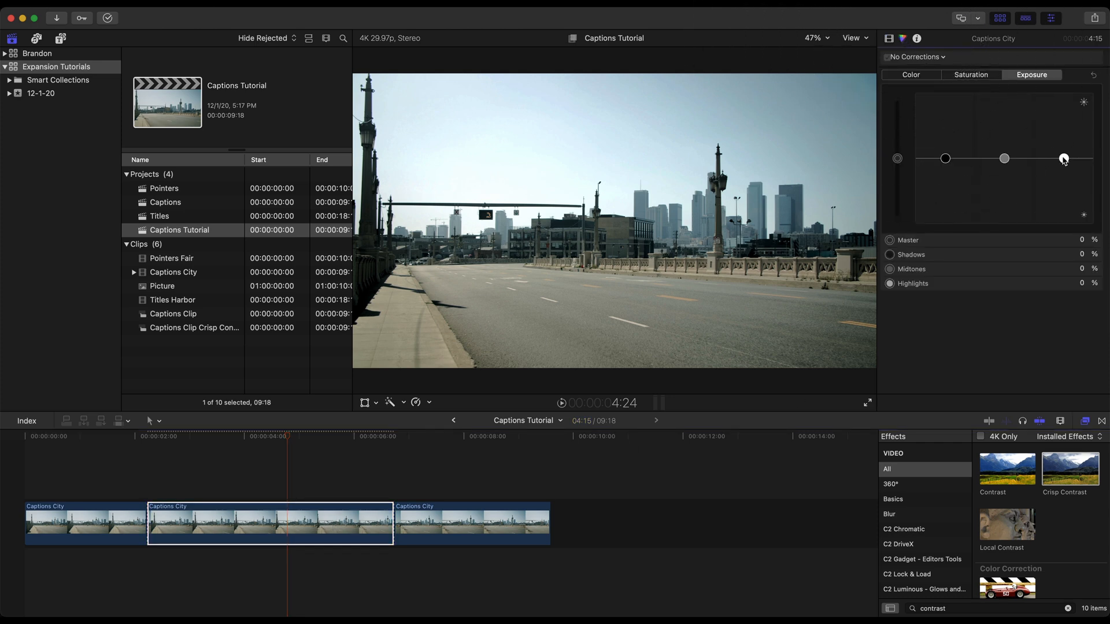
# - Raise the Color Board highlights to brighten the image, then switch Crisp Contrast off
pyautogui.moveTo(1064, 159); pyautogui.dragTo(1064, 139)
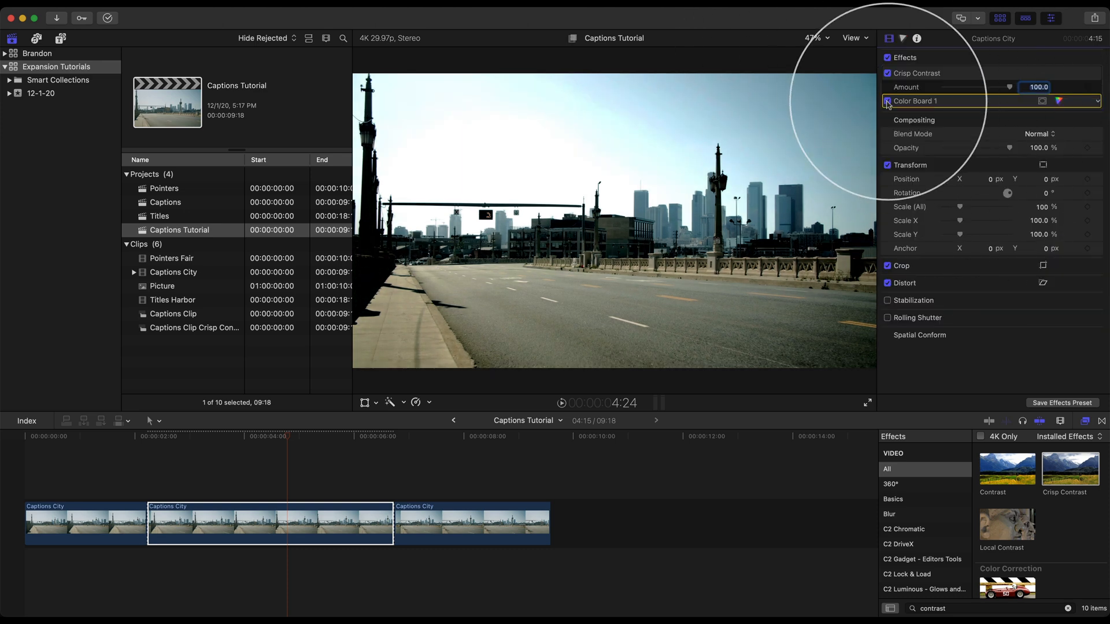
pyautogui.click(887, 73)
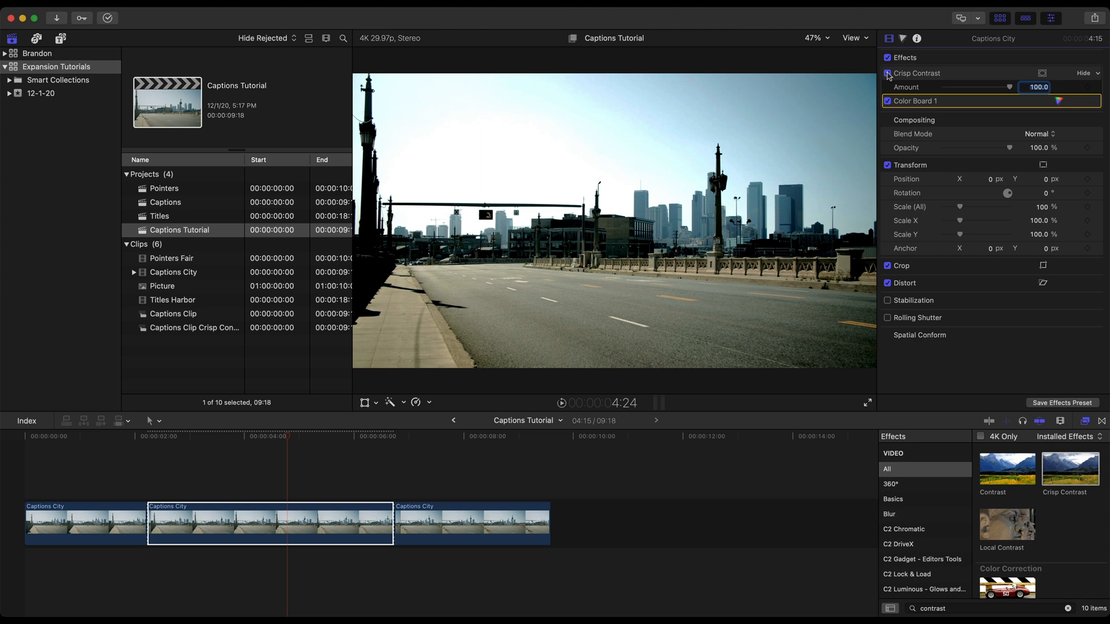
pyautogui.click(888, 74)
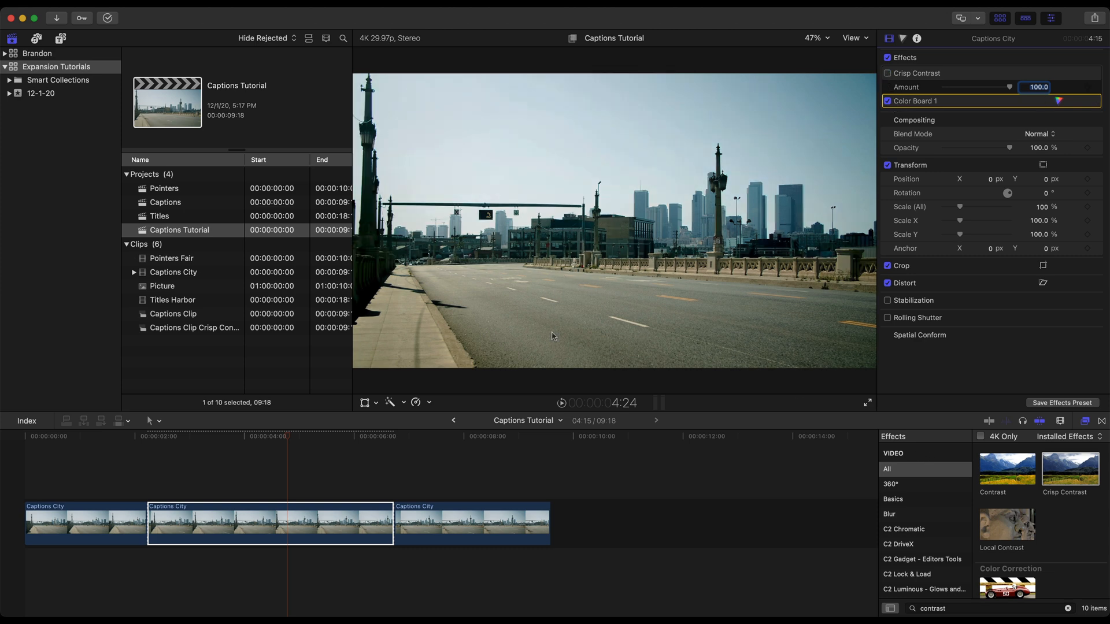
# - Apply mTracker 3D to the middle clip and switch off Color Board 1
pyautogui.scroll(-3)
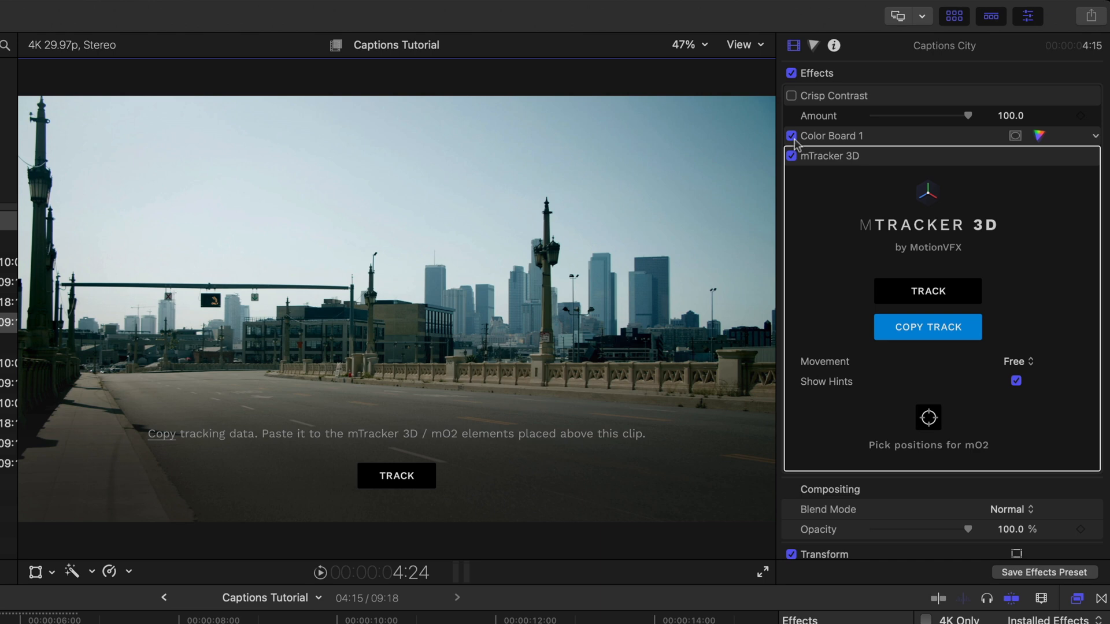
pyautogui.click(790, 137)
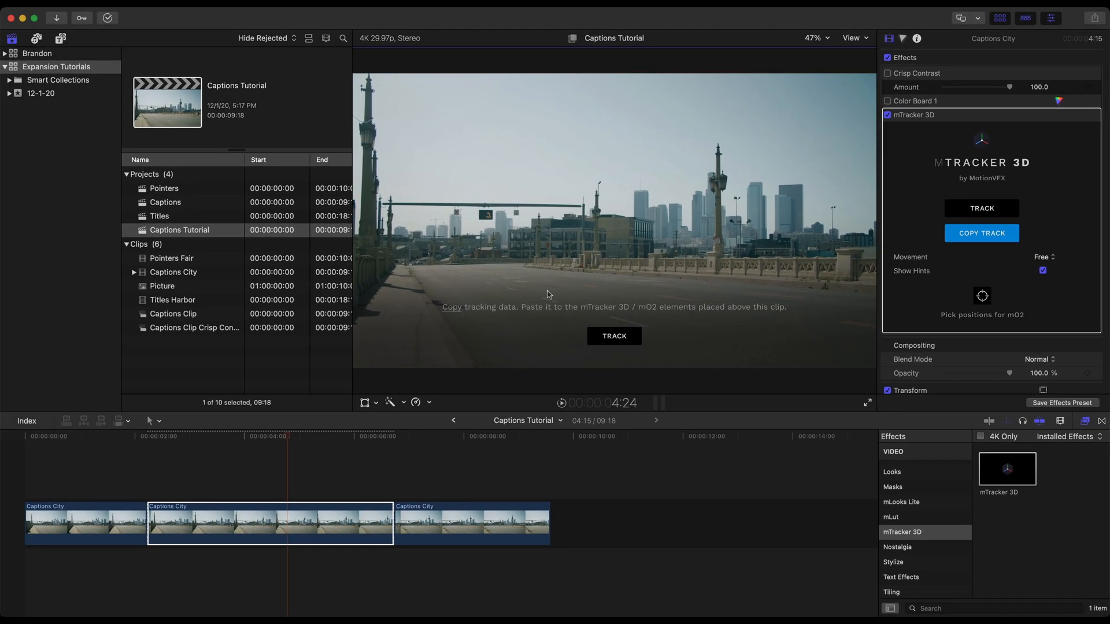
# - Place Caption 48 above the middle clip and trim it to end with that clip
pyautogui.click(58, 37)
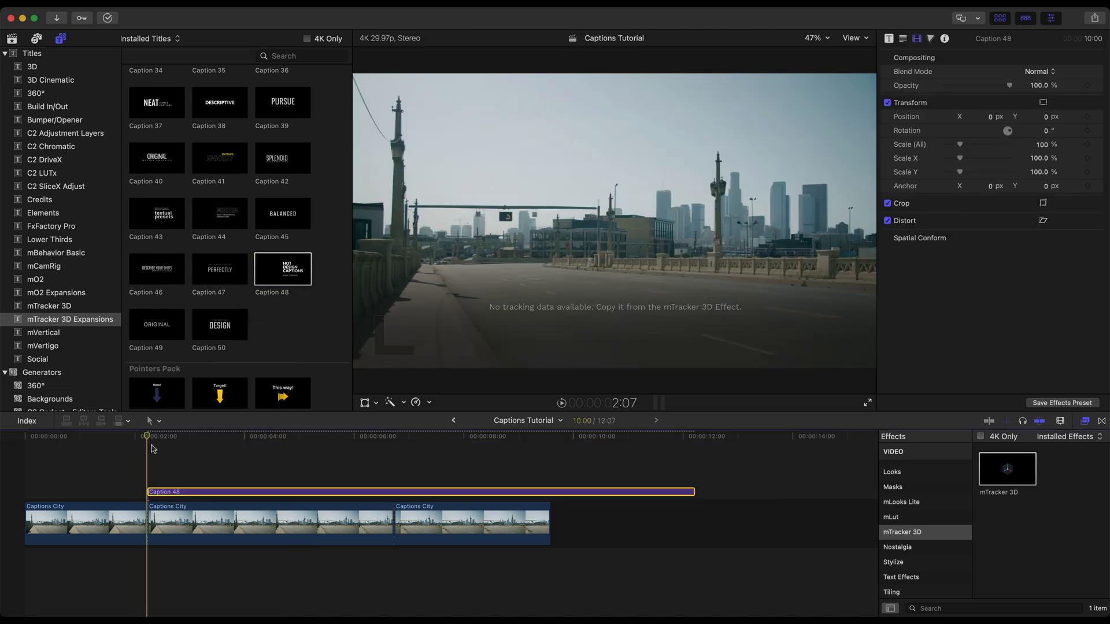
pyautogui.click(326, 445)
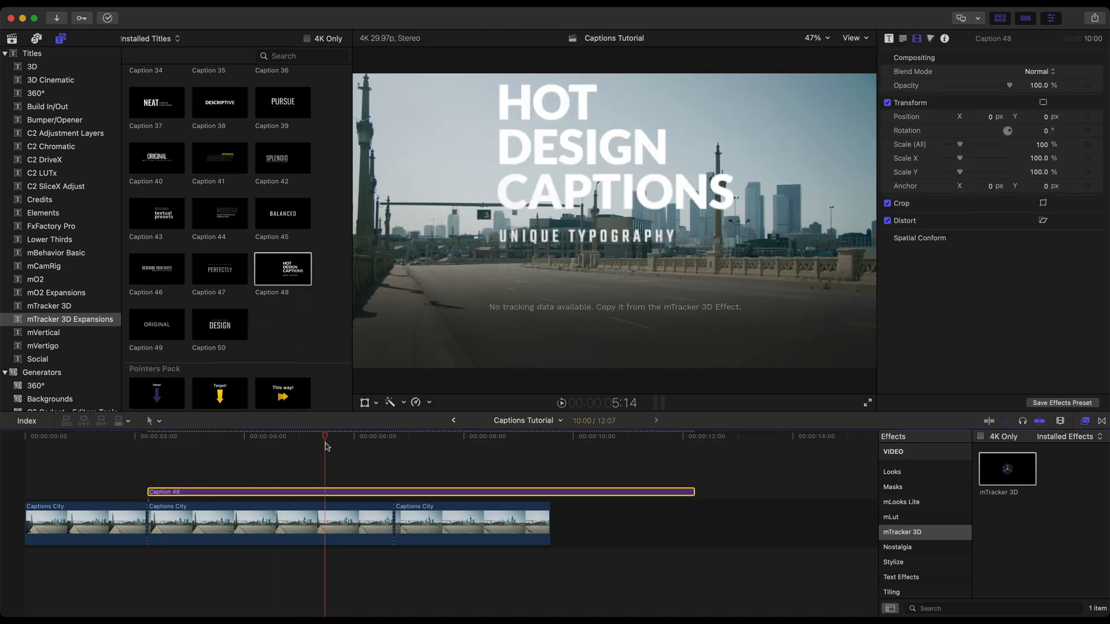
pyautogui.press('alt+]')
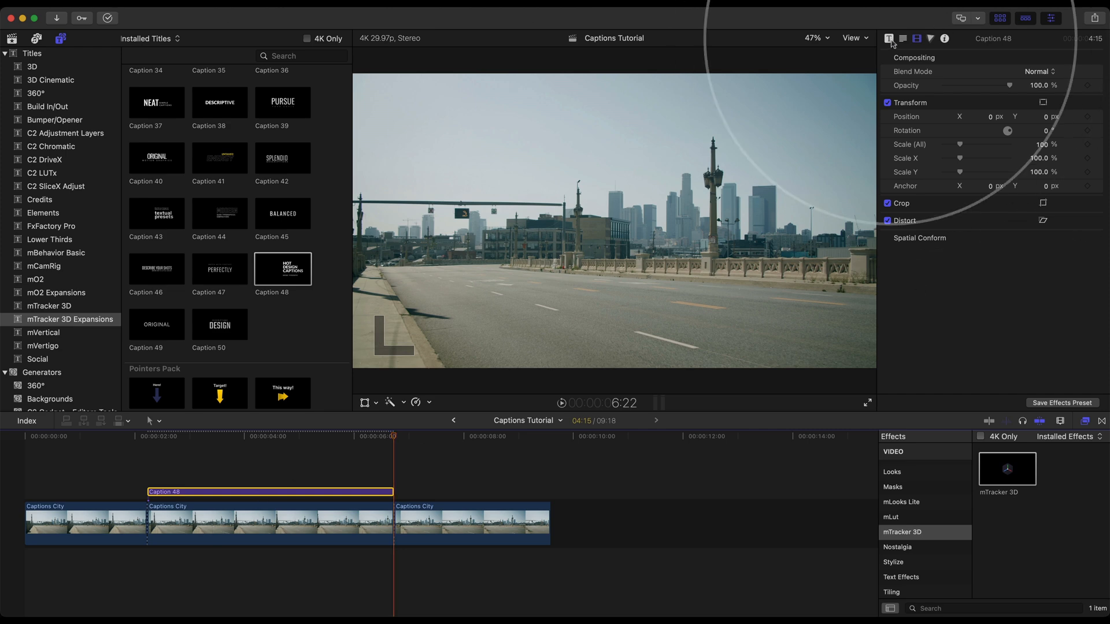
# - Paste the camera track into Caption 48 and confirm the dialog
pyautogui.click(904, 39)
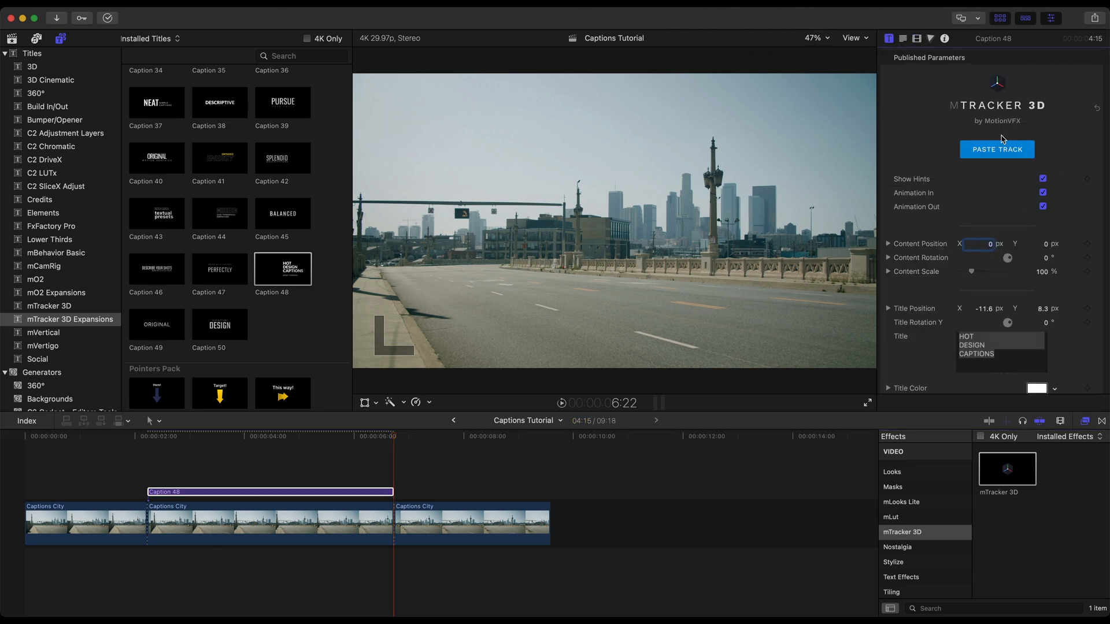
pyautogui.click(997, 150)
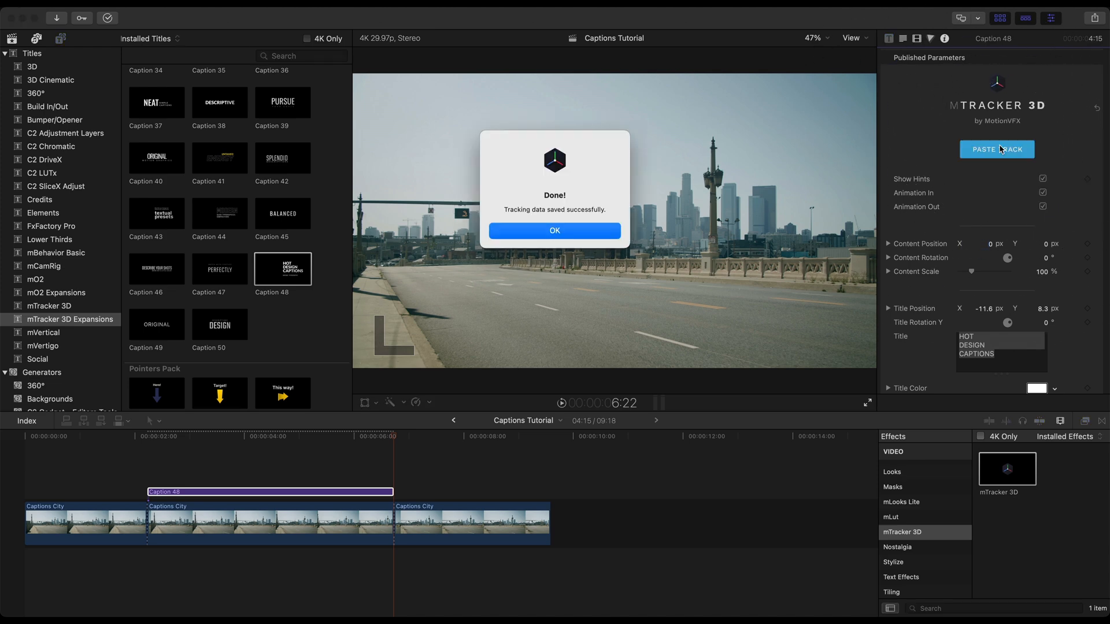
pyautogui.click(555, 230)
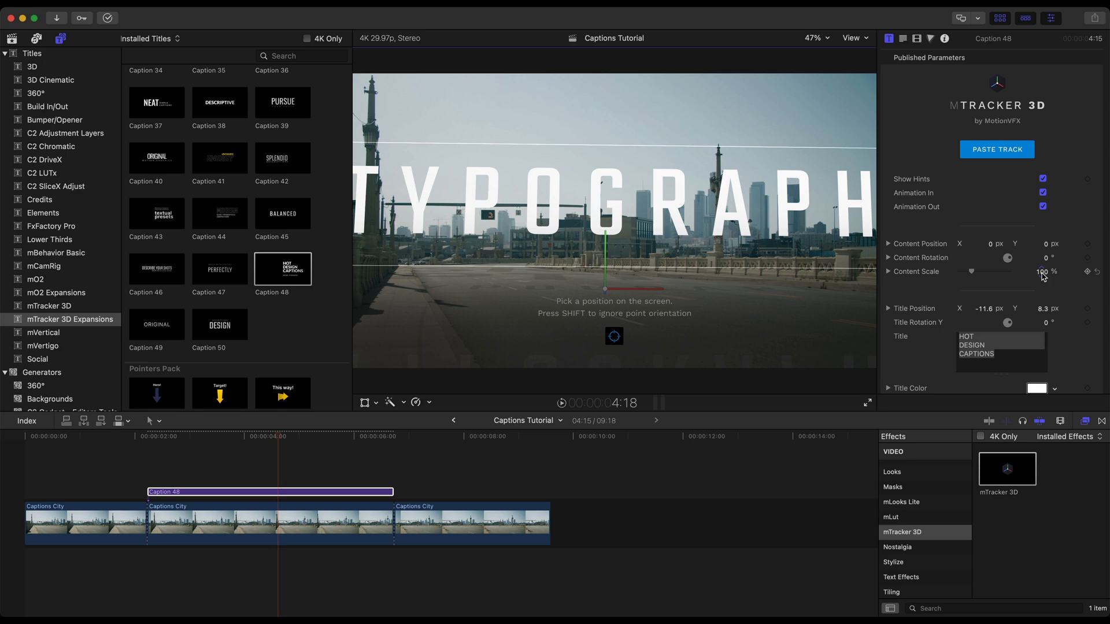
pyautogui.click(1040, 272)
pyautogui.write('20')
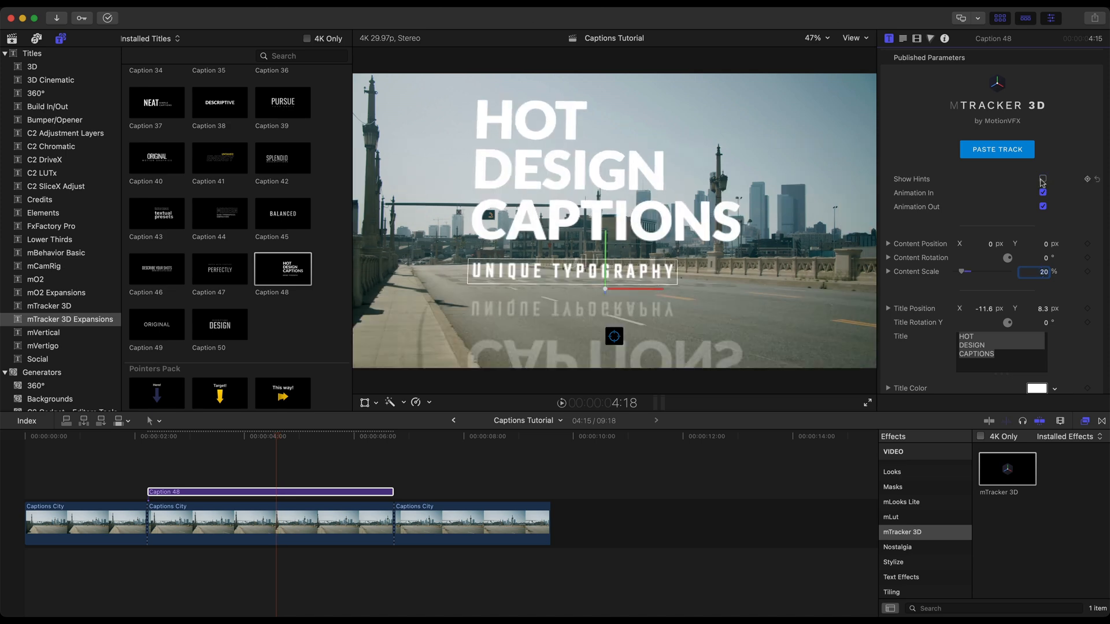
pyautogui.click(1042, 178)
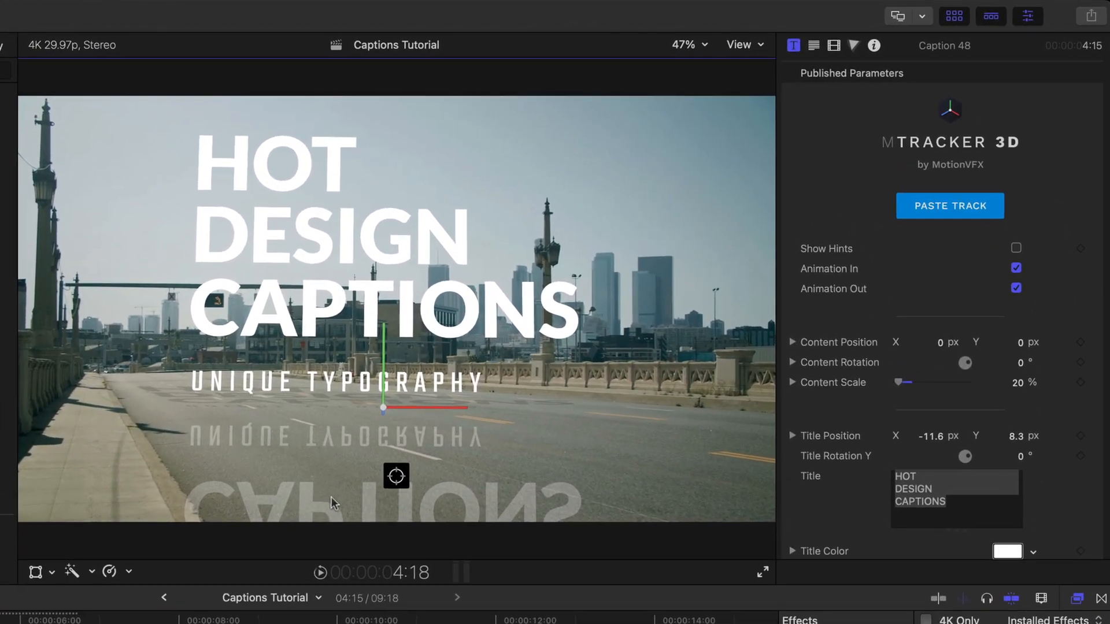
# - Turn off Caption 48's reflection, set Shadow Opacity to 100% and rotate the light onto the road
pyautogui.scroll(-3)
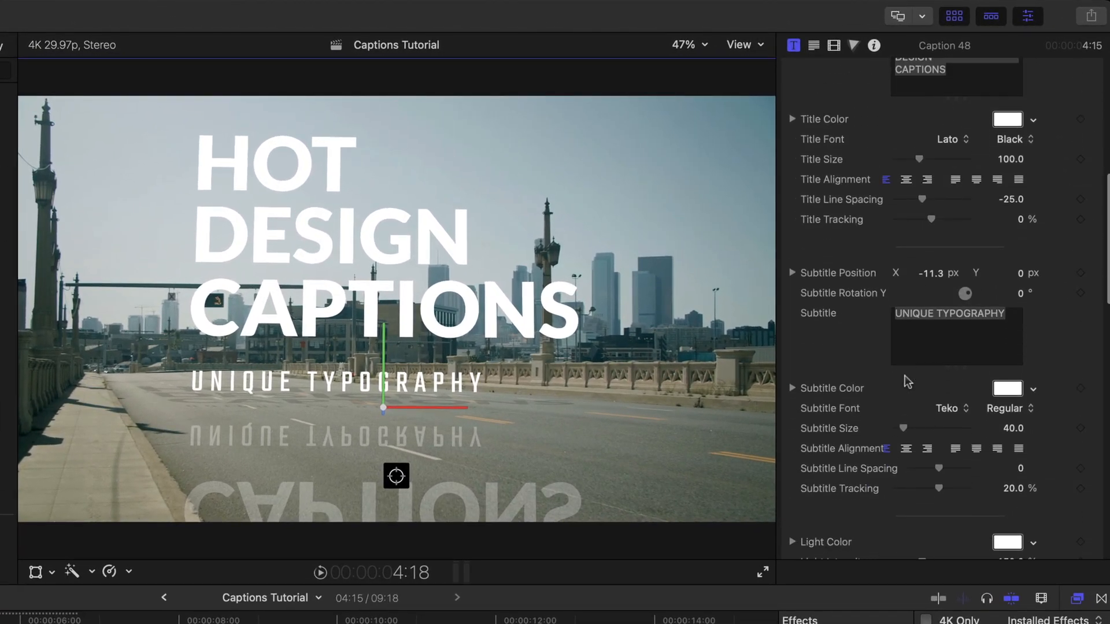
pyautogui.scroll(-3)
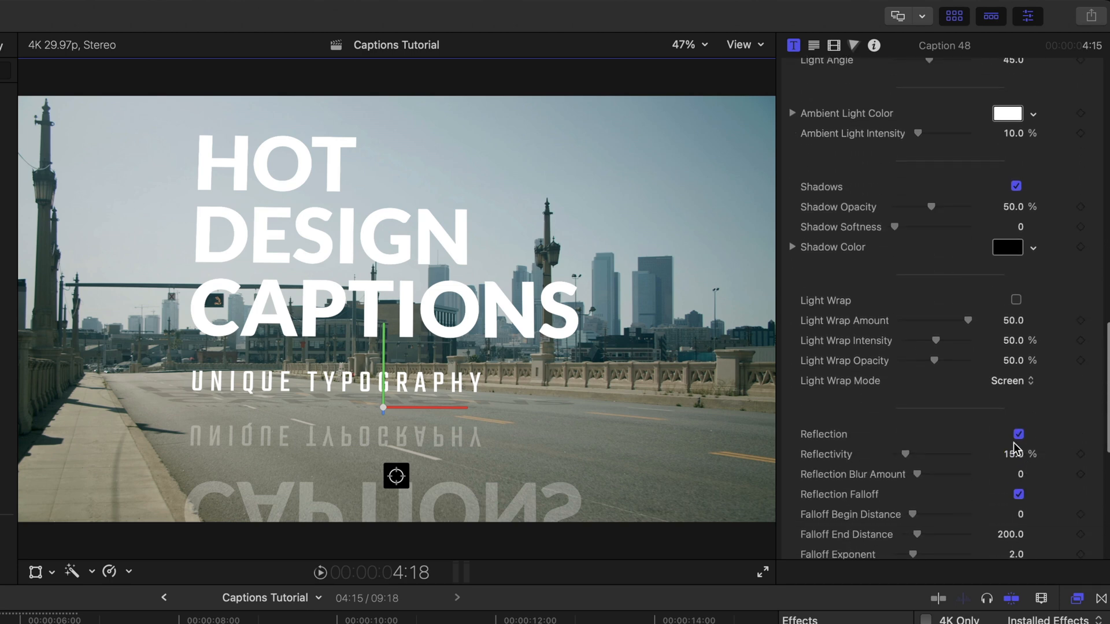
pyautogui.click(1018, 434)
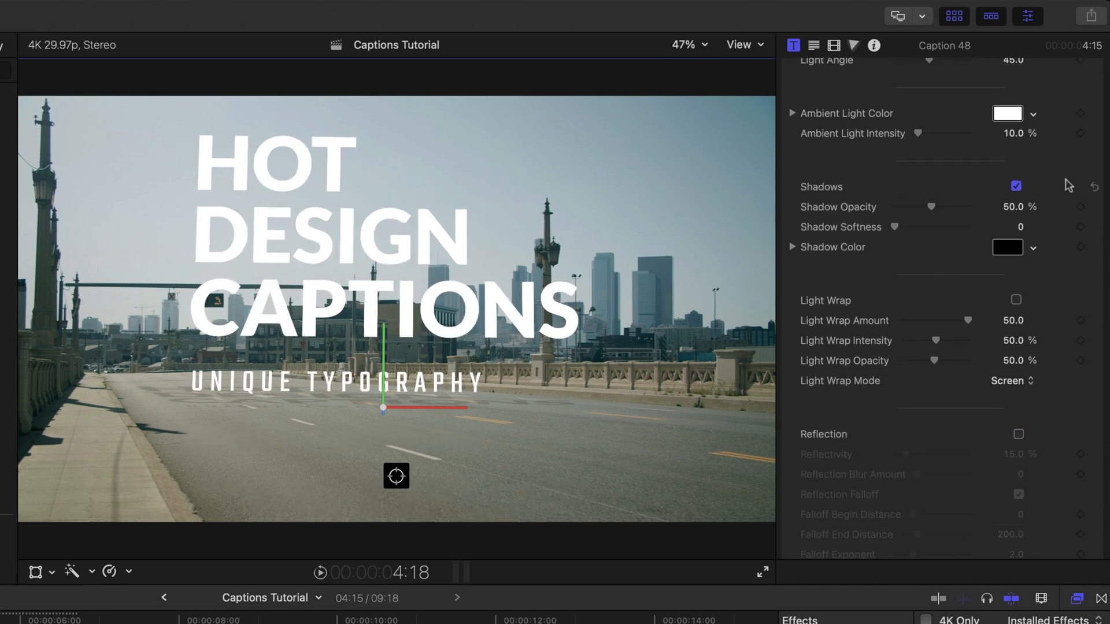
pyautogui.moveTo(919, 207); pyautogui.dragTo(934, 207)
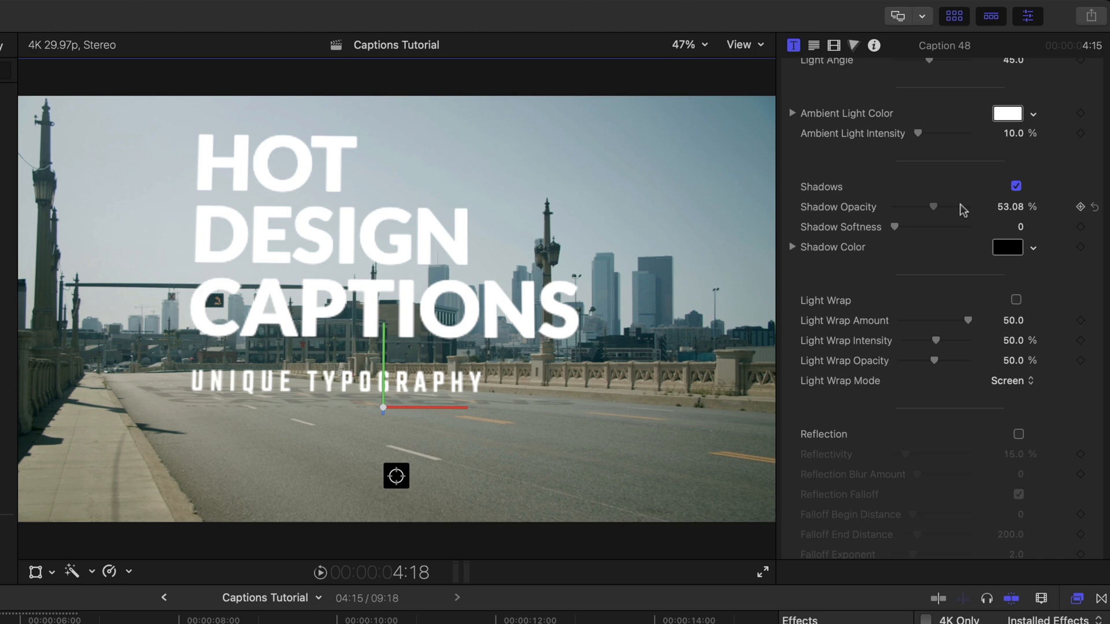
pyautogui.moveTo(934, 207); pyautogui.dragTo(967, 207)
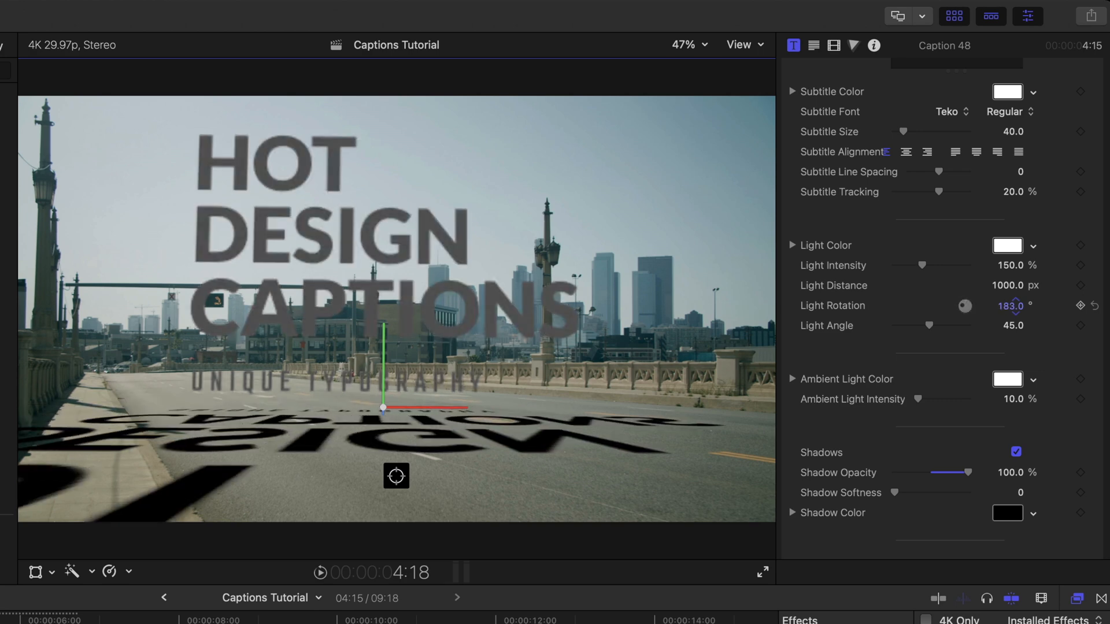
# - Rotate the light to about 232° so the shadow stretches across the road
pyautogui.moveTo(964, 305); pyautogui.dragTo(984, 306)
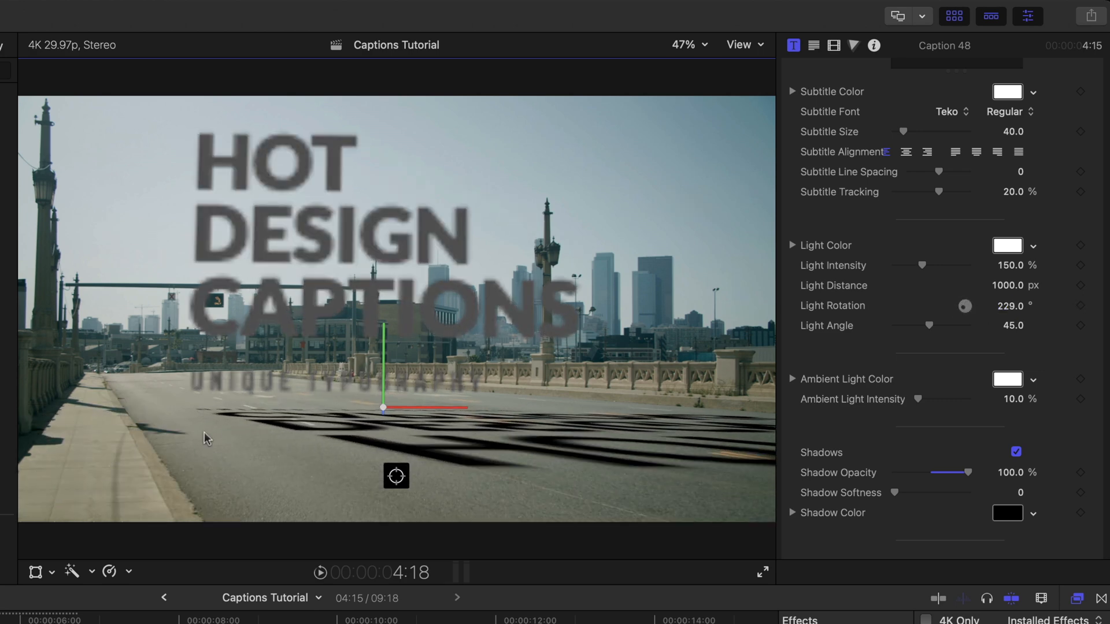
pyautogui.moveTo(174, 437)
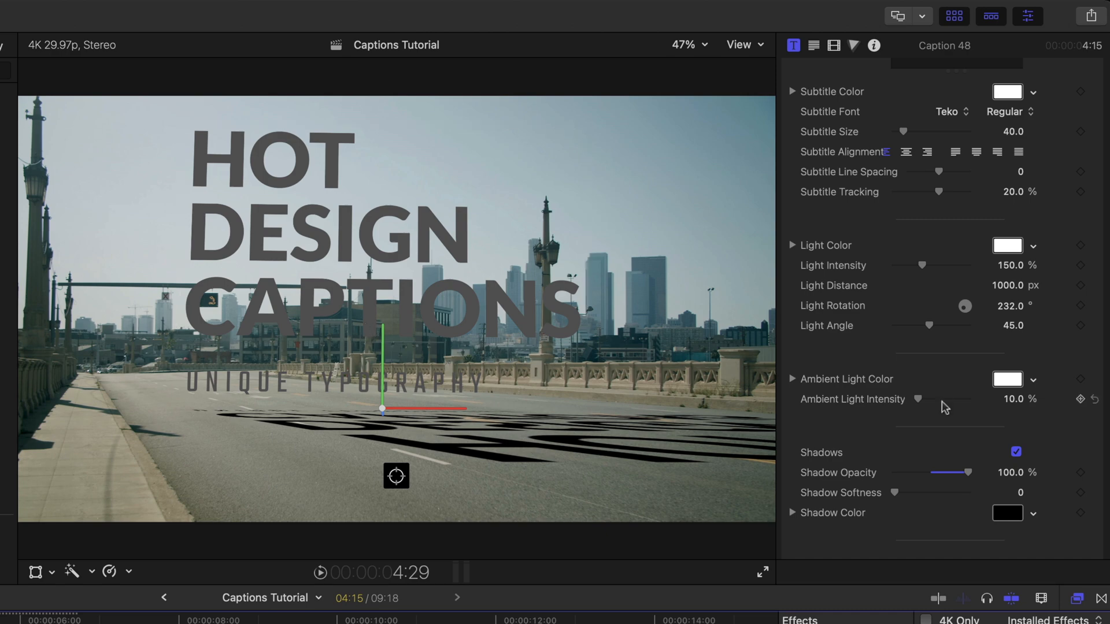
pyautogui.moveTo(935, 405)
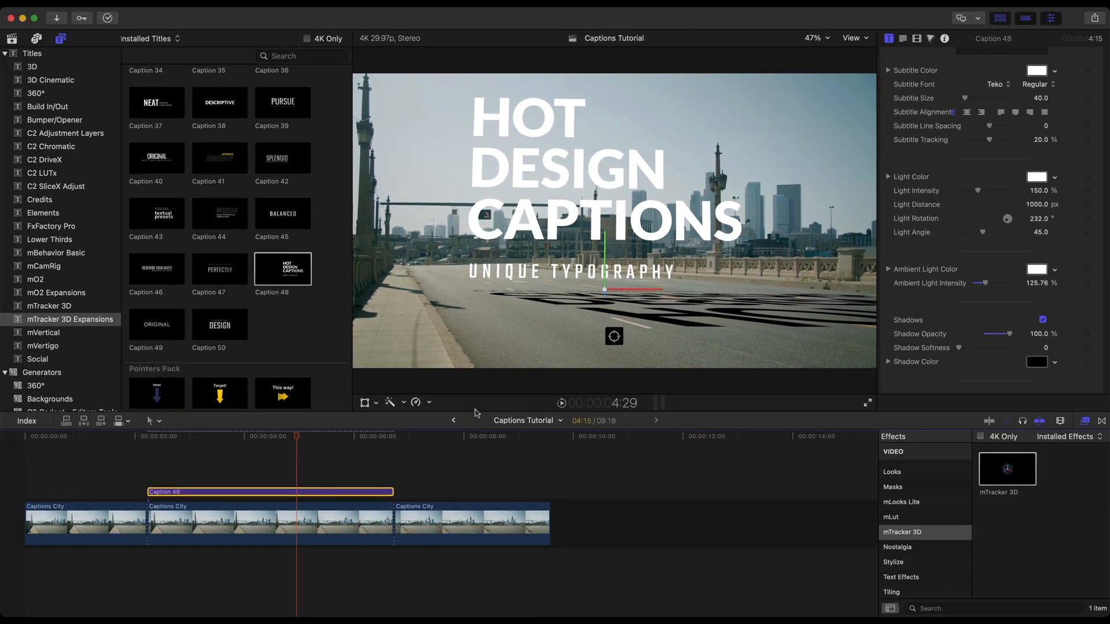
# - Disable Animation In/Out and scrub the clip around three to four seconds to check the shadow
pyautogui.click(250, 437)
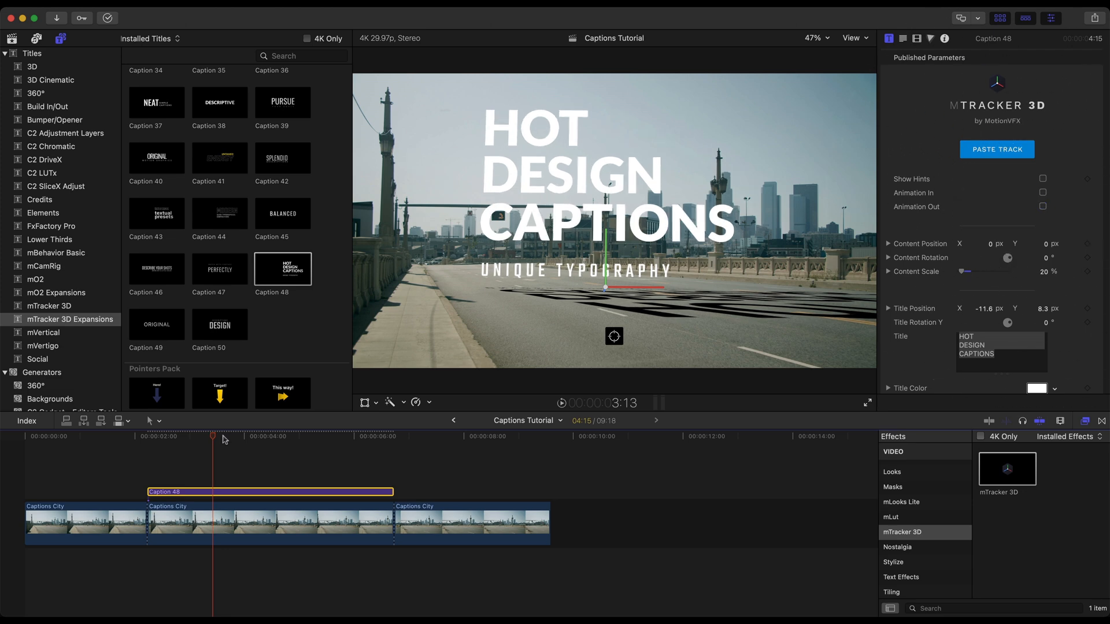
pyautogui.click(252, 441)
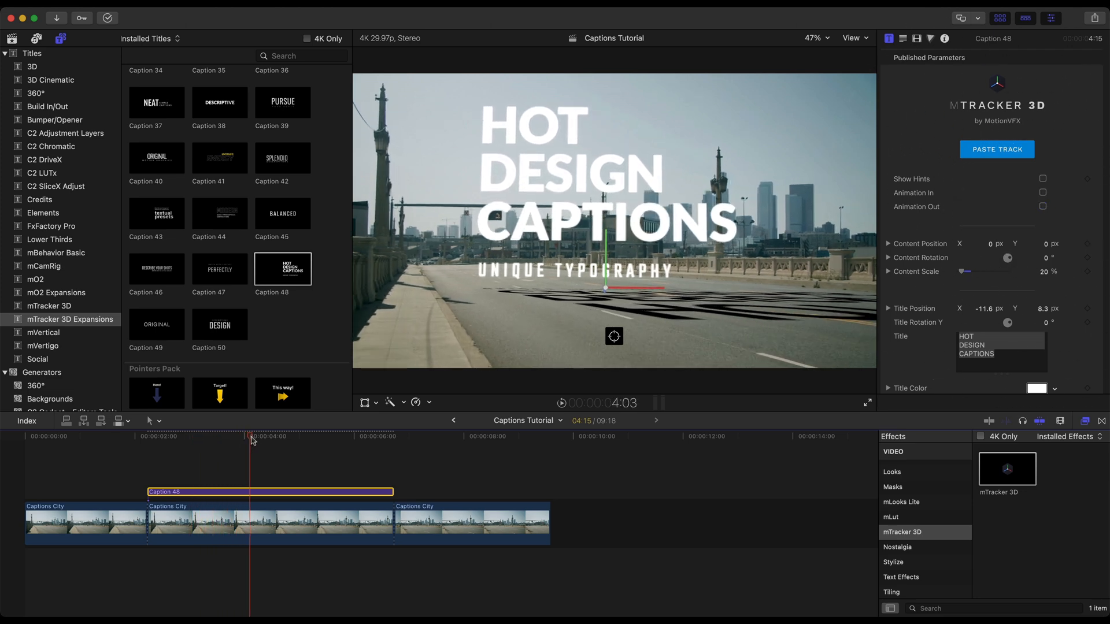
pyautogui.click(346, 442)
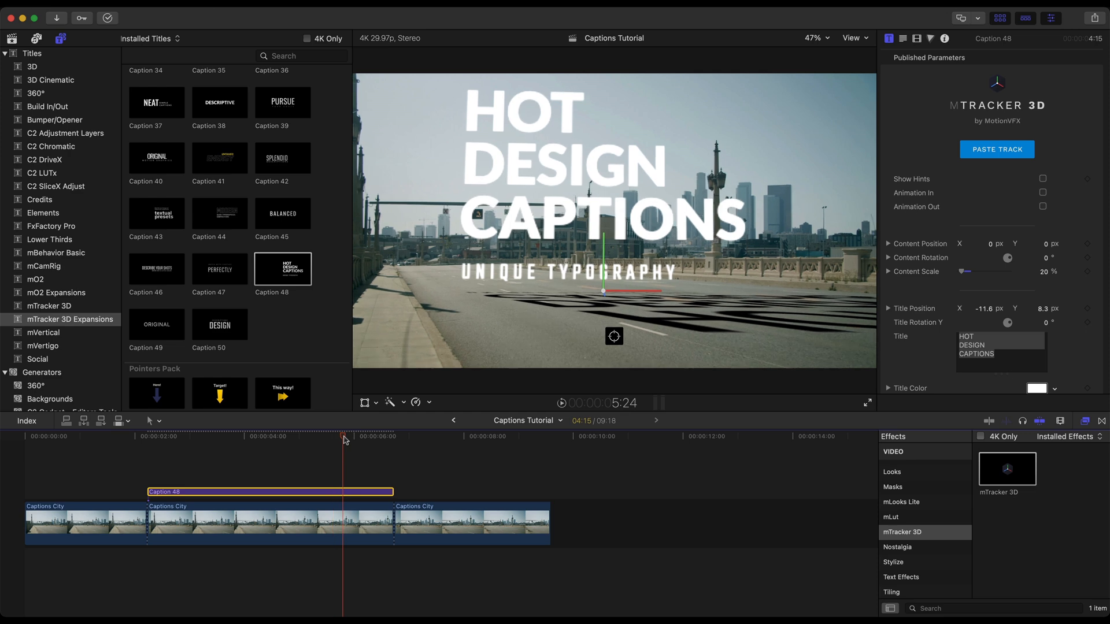
pyautogui.click(215, 433)
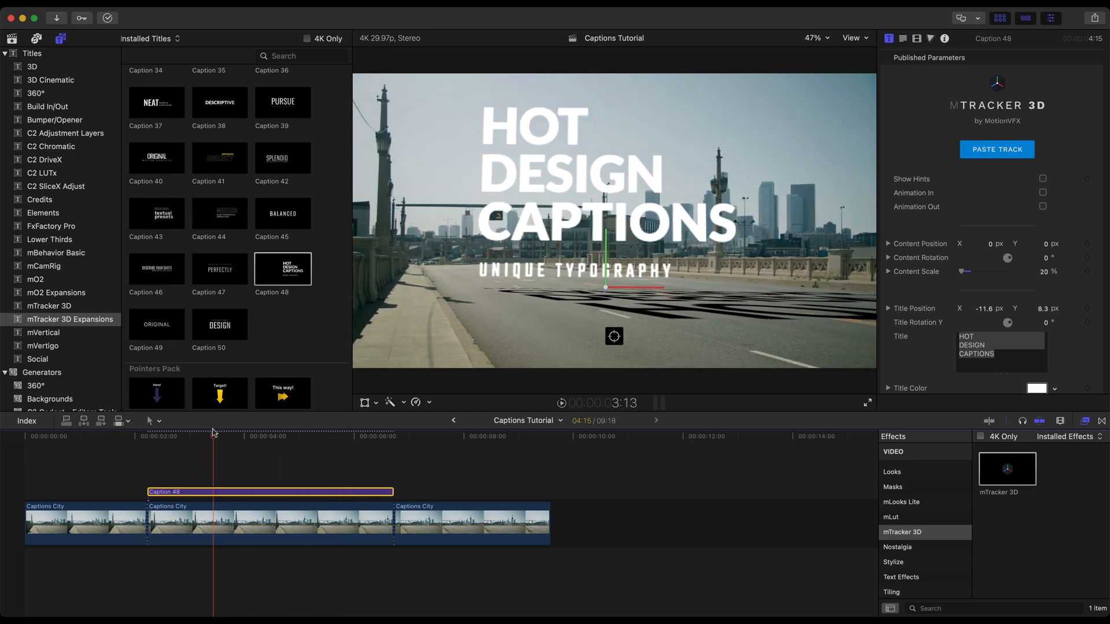
pyautogui.click(291, 444)
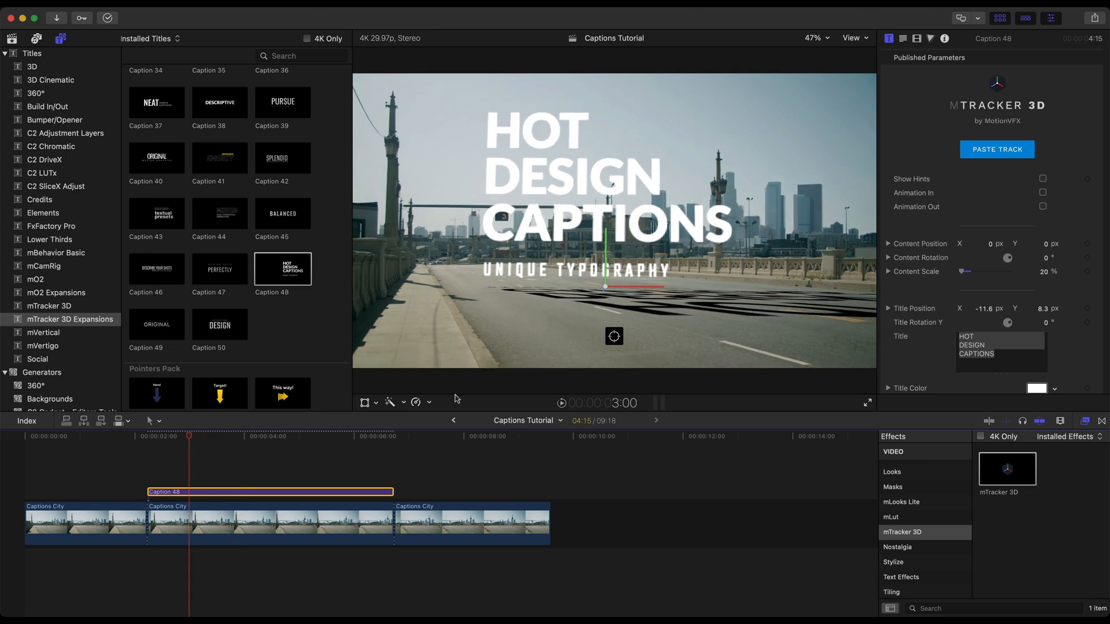
pyautogui.moveTo(796, 322)
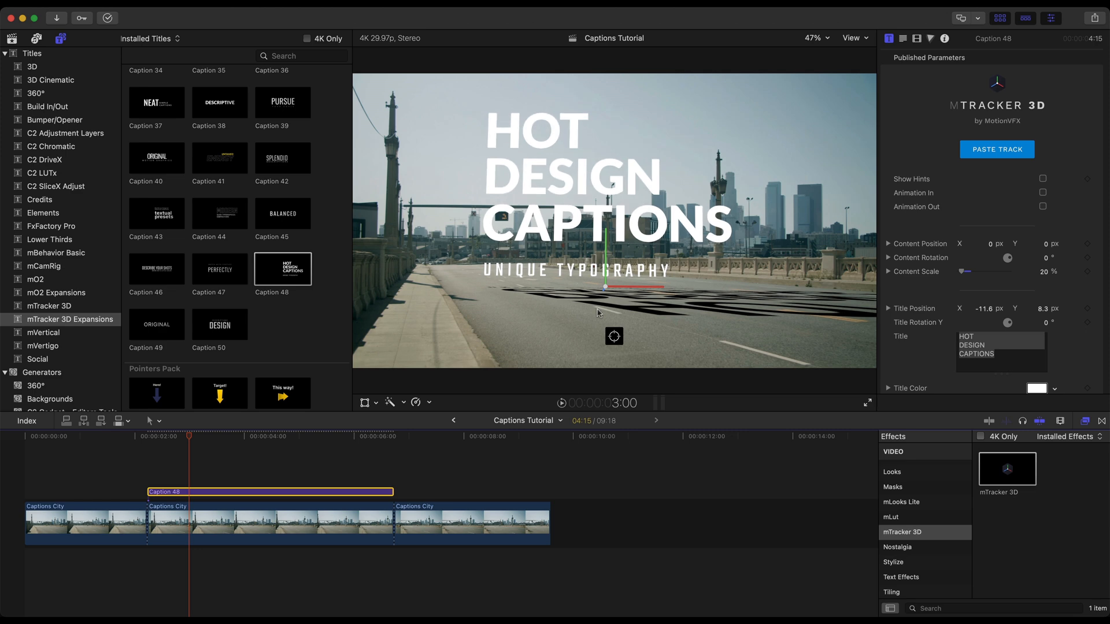
pyautogui.moveTo(191, 439)
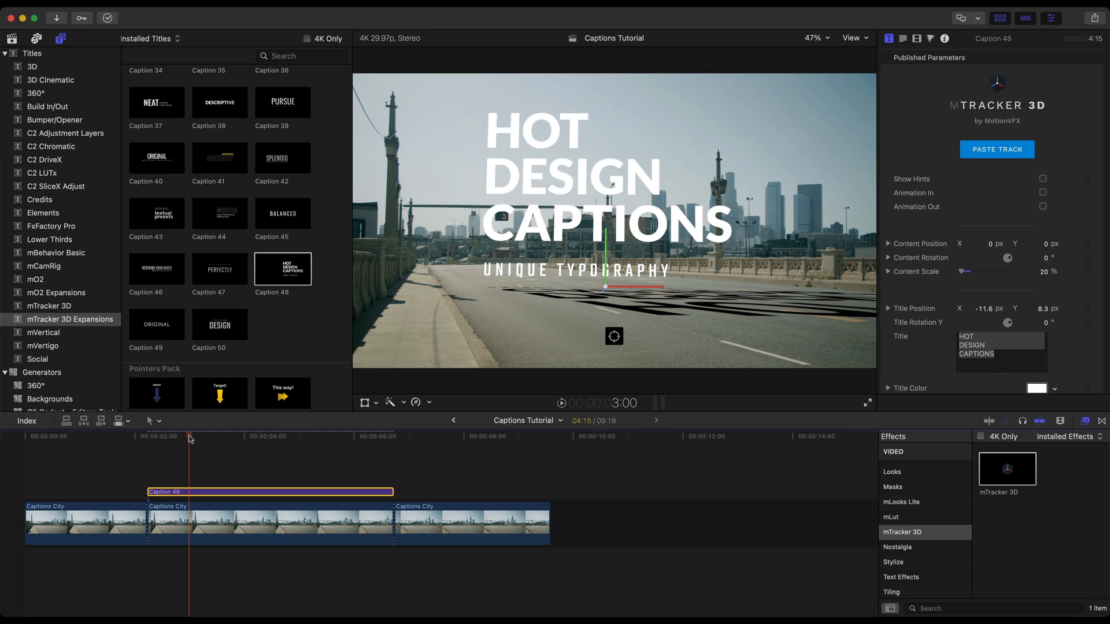
pyautogui.moveTo(190, 439); pyautogui.dragTo(251, 440)
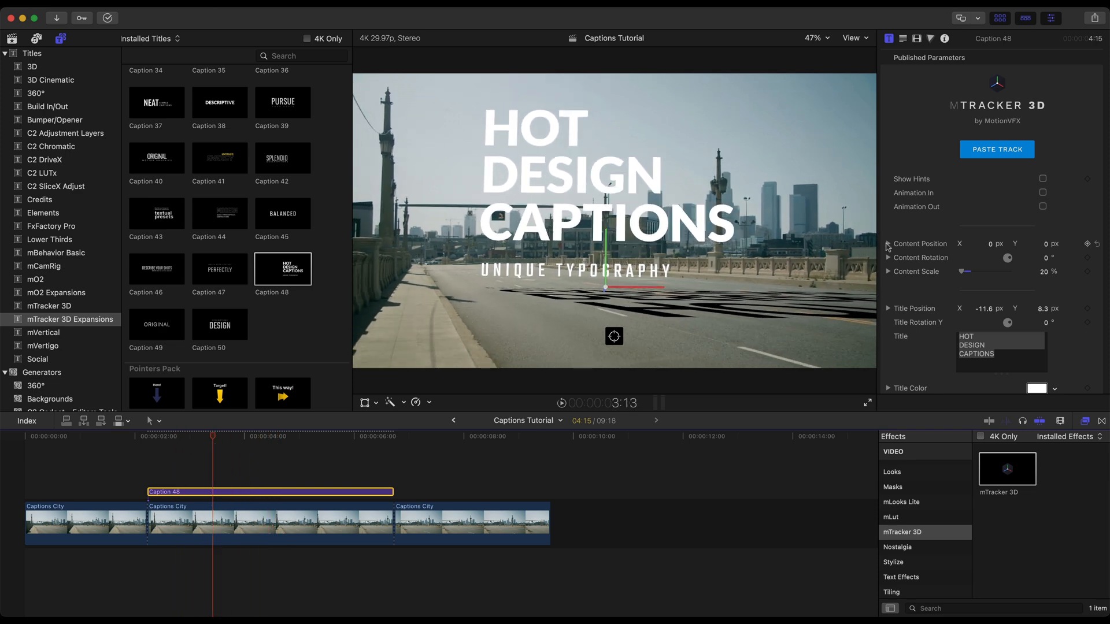
# - Expand Content Position and set the caption's Z depth to -0.2
pyautogui.click(888, 244)
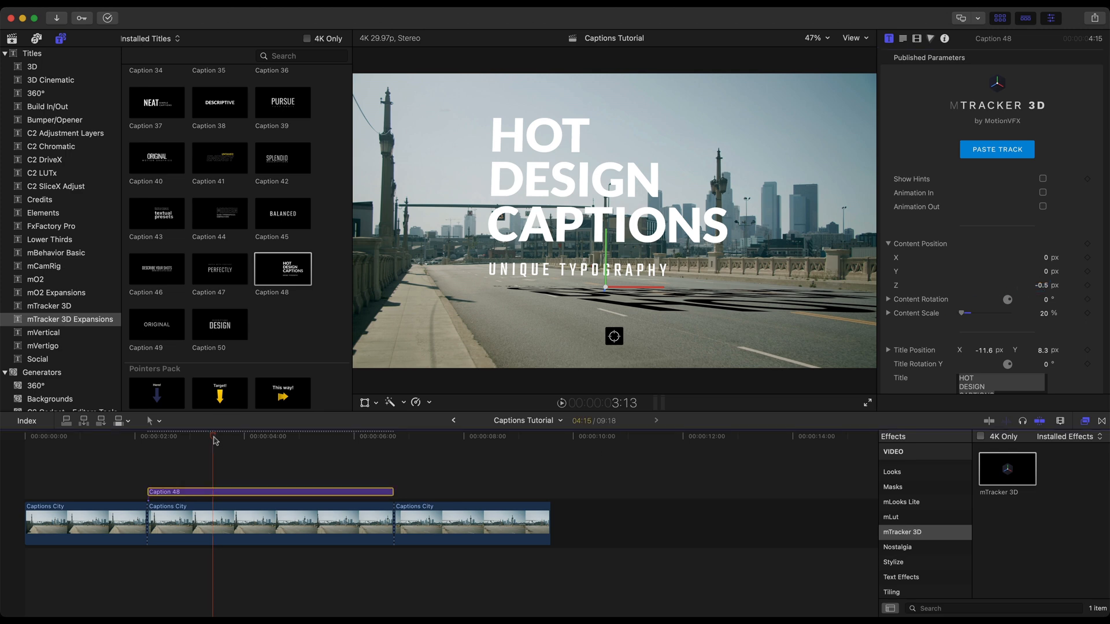
pyautogui.click(330, 447)
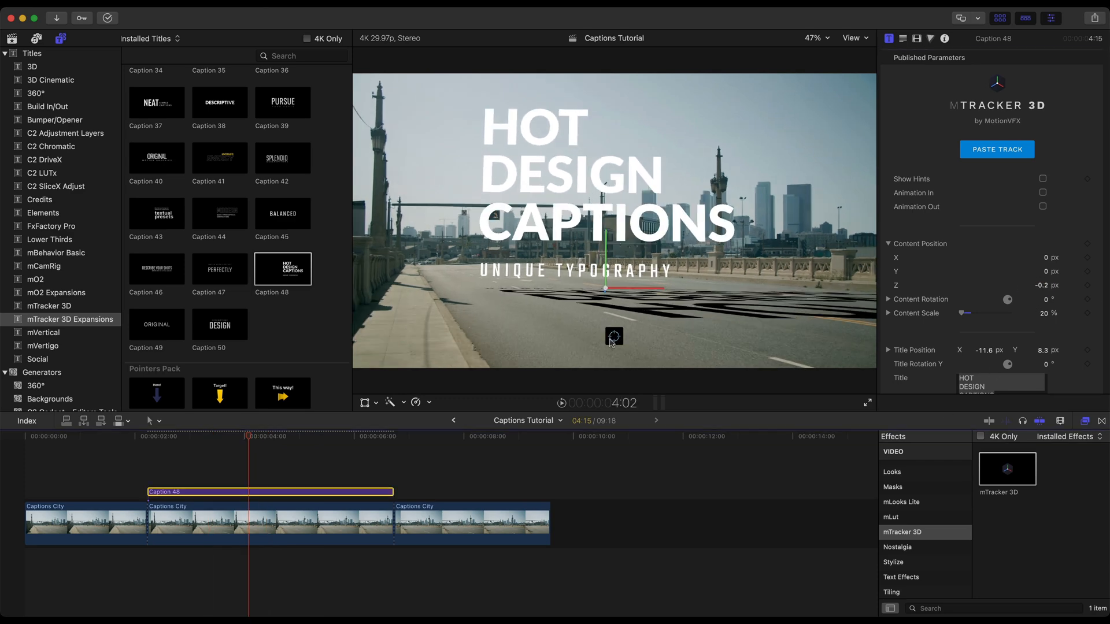
pyautogui.moveTo(608, 305)
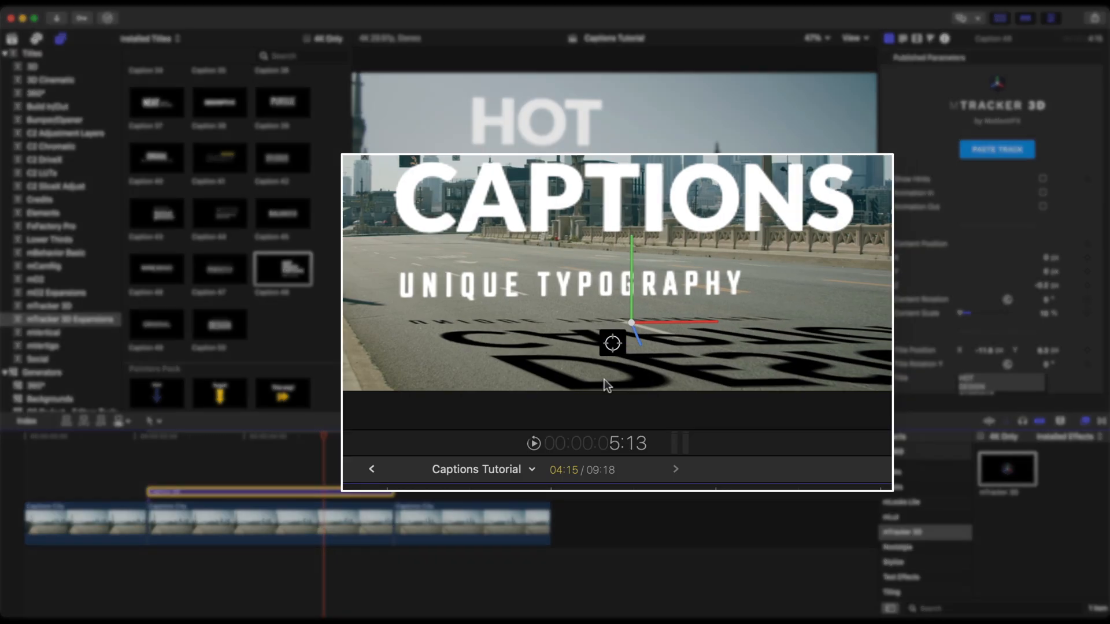
pyautogui.moveTo(653, 335)
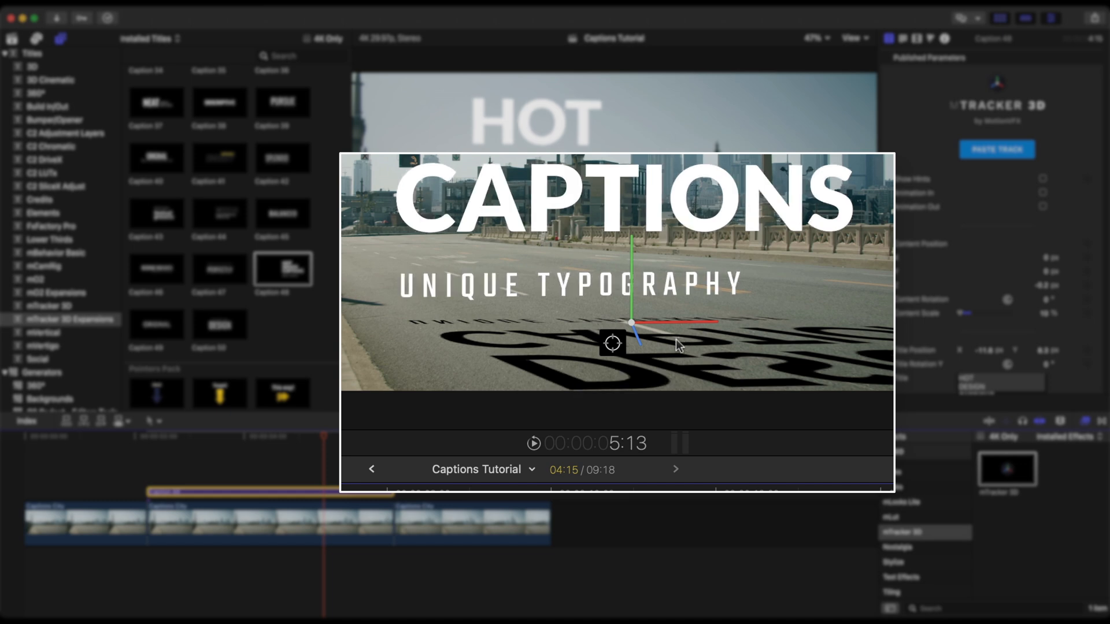
pyautogui.moveTo(306, 450)
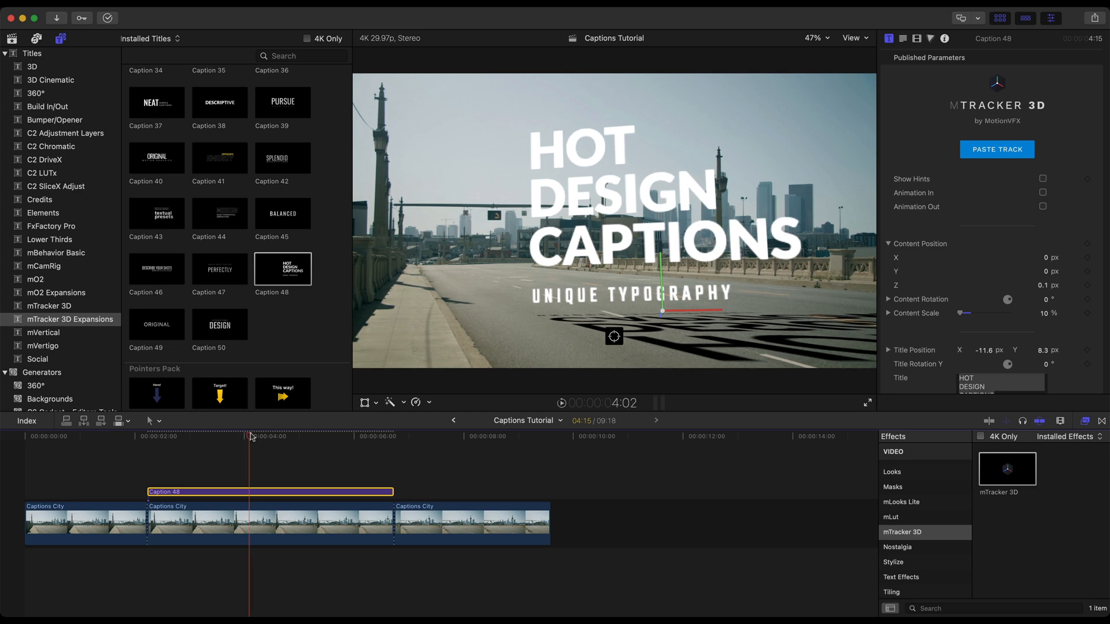
# - Set Caption 48's content rotation Z to -2.0° so the text lines up with the road
pyautogui.click(336, 439)
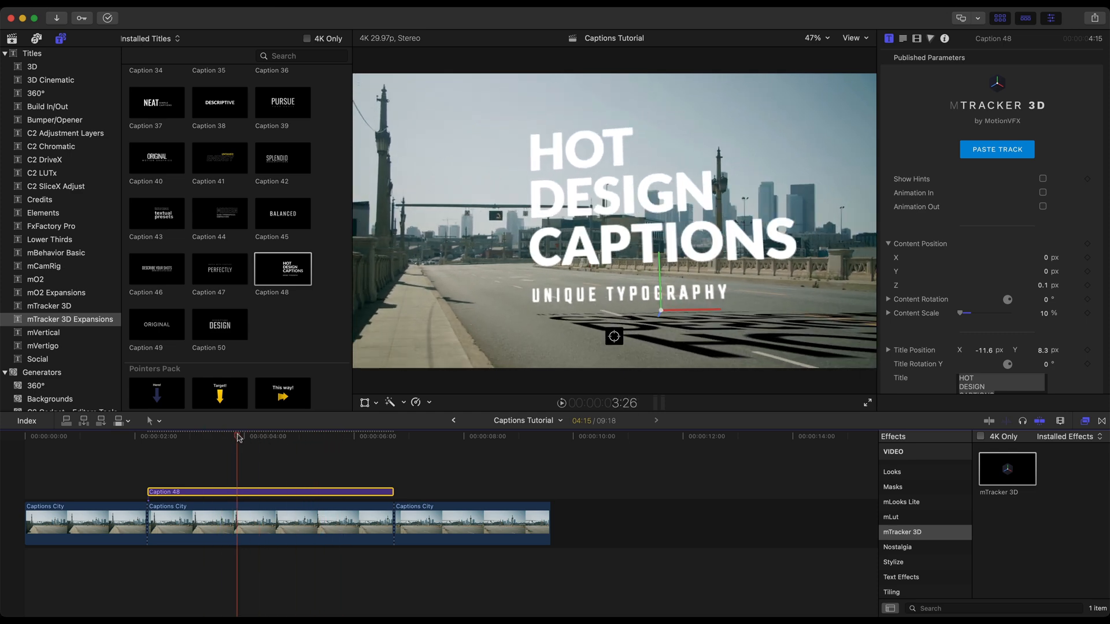
pyautogui.click(888, 298)
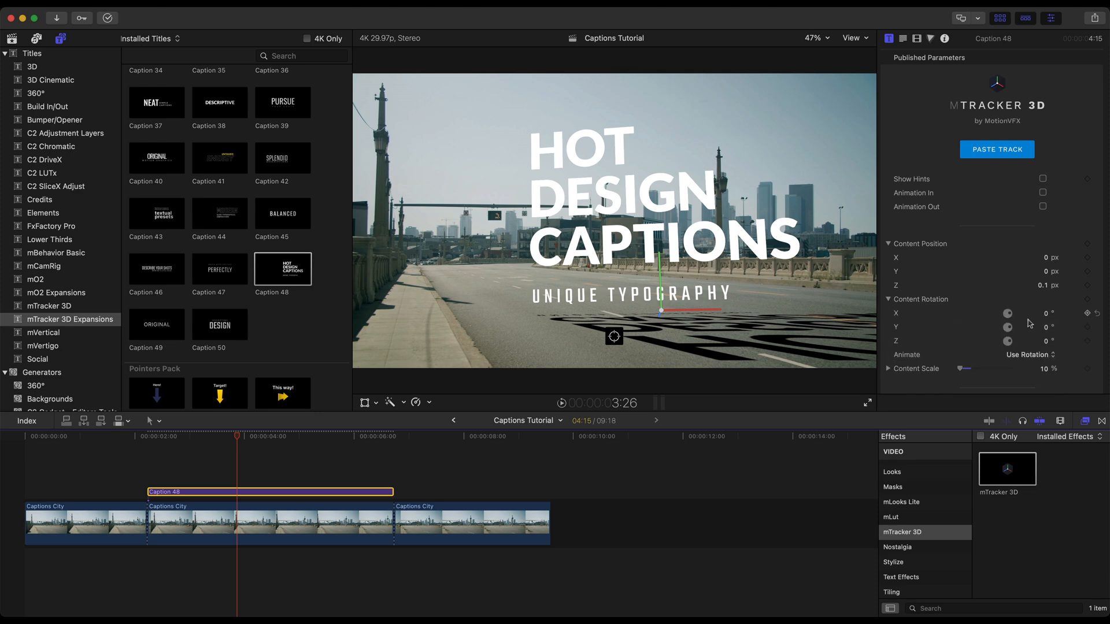
pyautogui.moveTo(1009, 341); pyautogui.dragTo(998, 341)
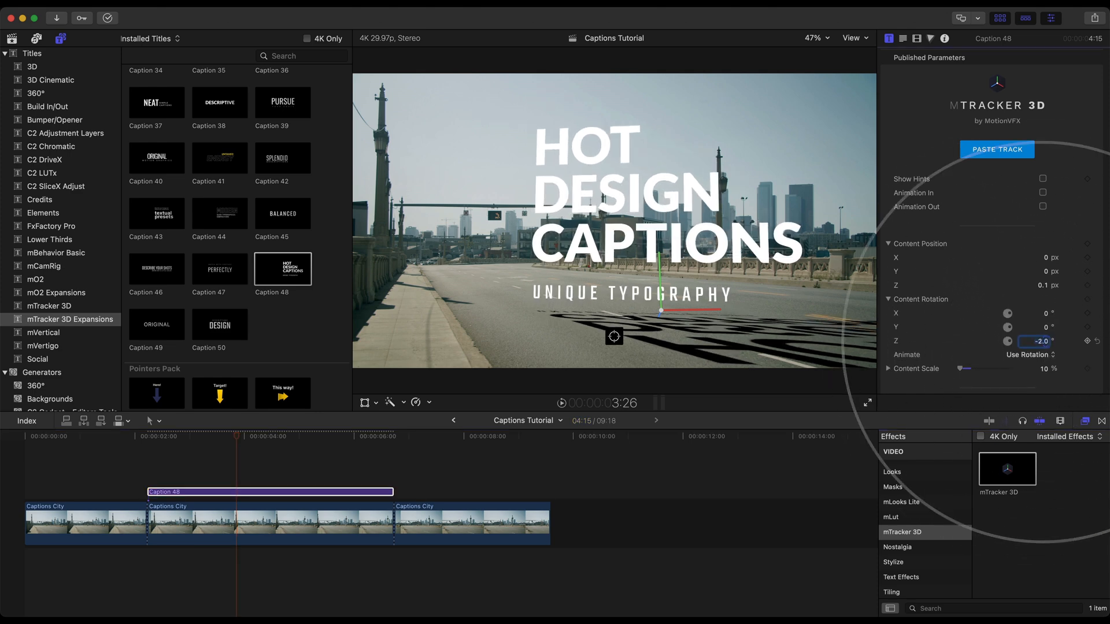
pyautogui.click(279, 439)
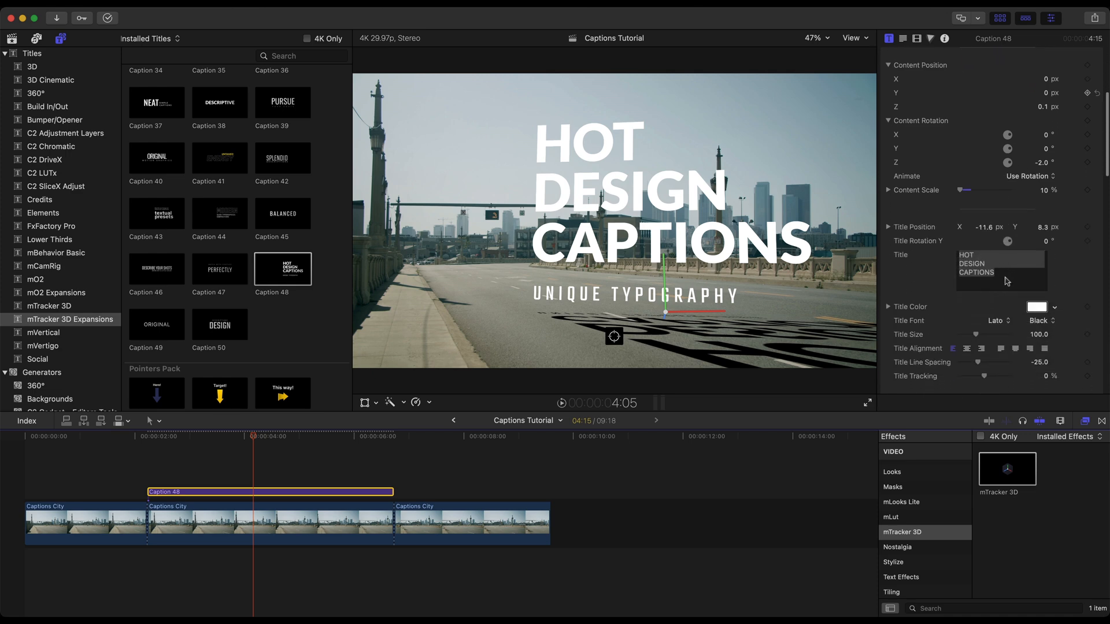
# - Tint the street shadow a dark bluish grey and fade its opacity out, then partly back up
pyautogui.scroll(-3)
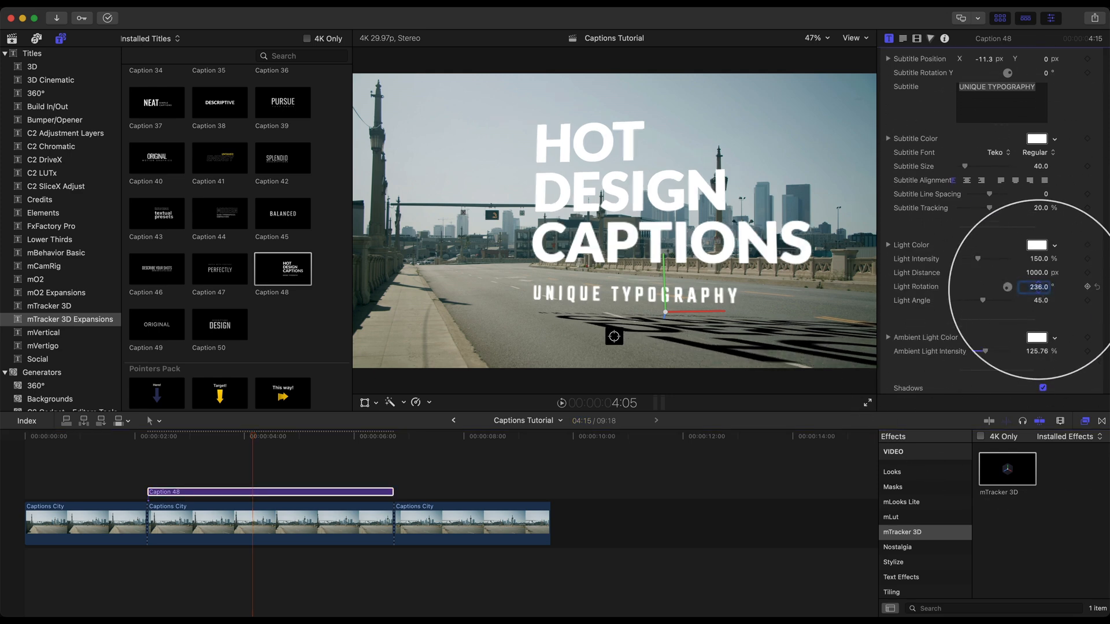
pyautogui.scroll(-3)
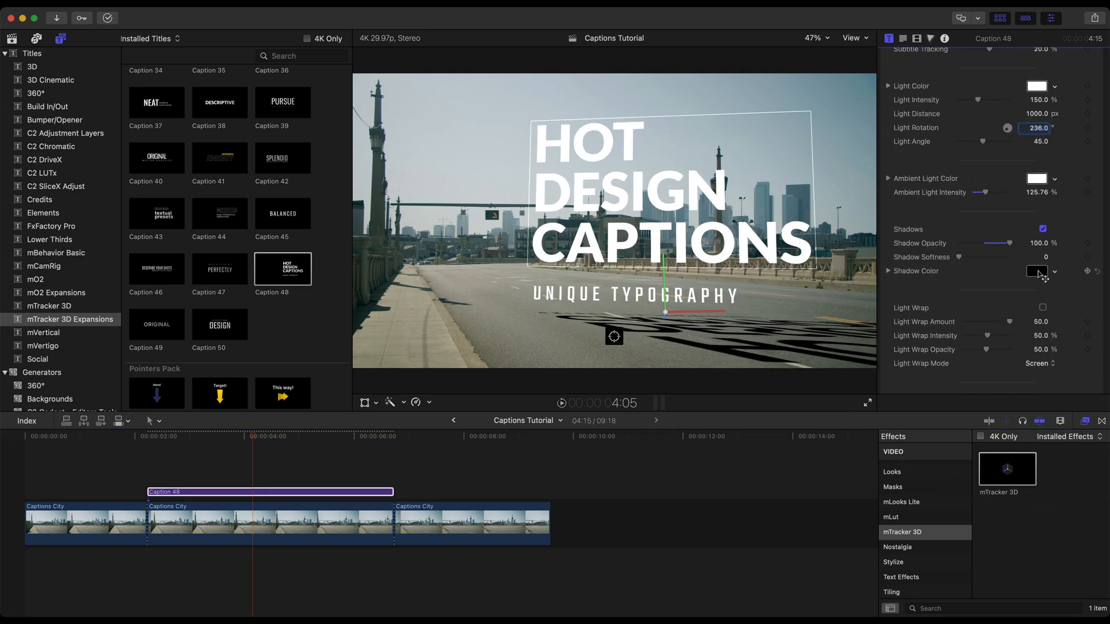
pyautogui.click(1036, 271)
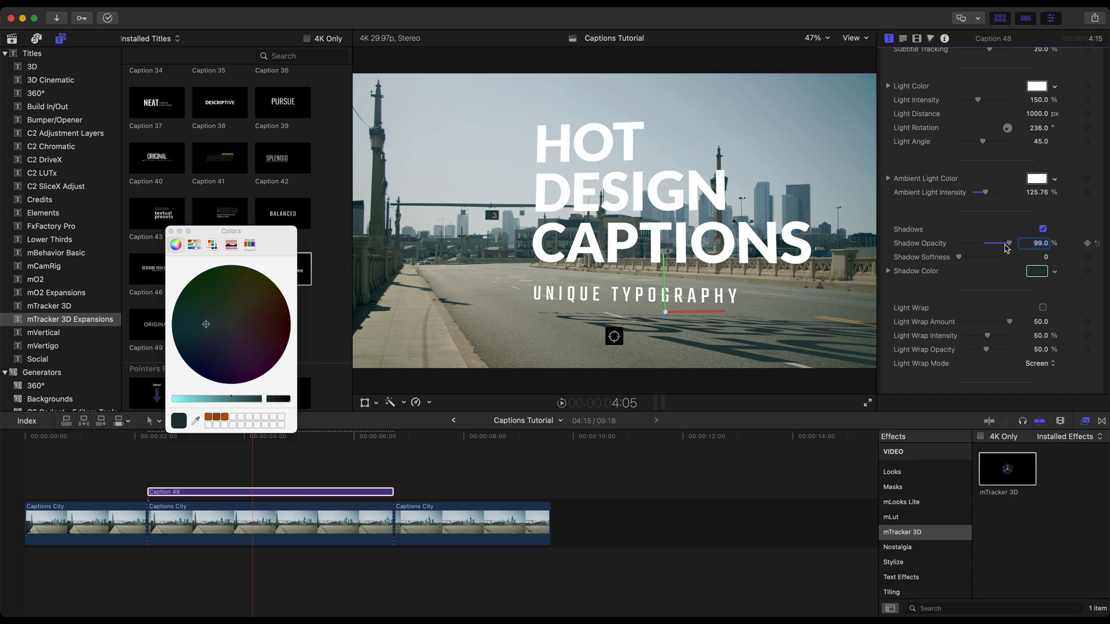
pyautogui.moveTo(1027, 243); pyautogui.dragTo(981, 243)
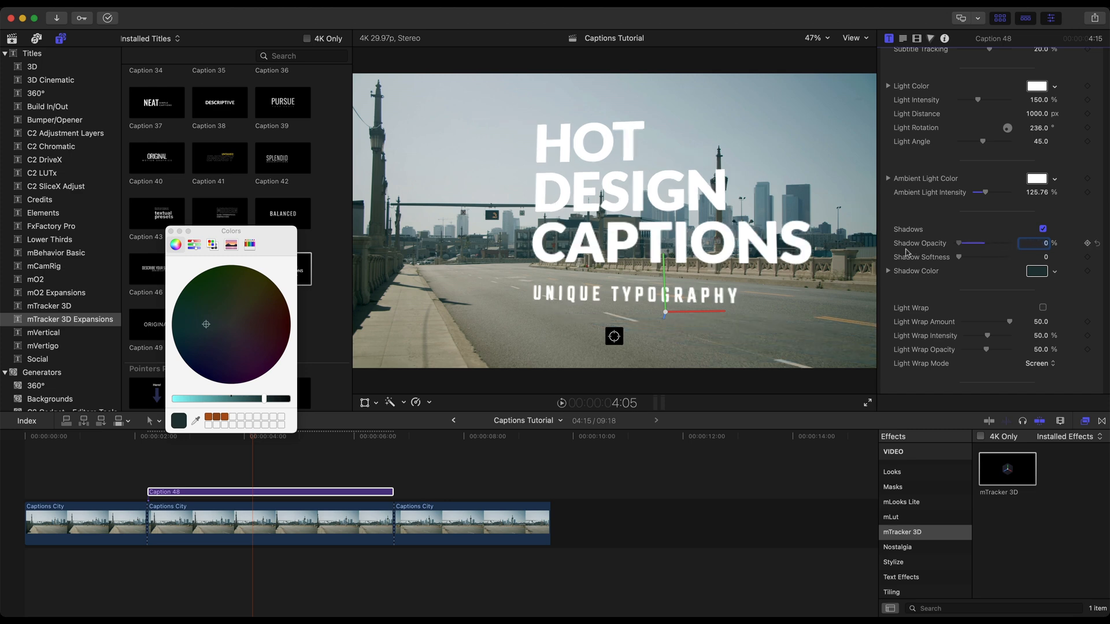
pyautogui.moveTo(980, 243); pyautogui.dragTo(993, 242)
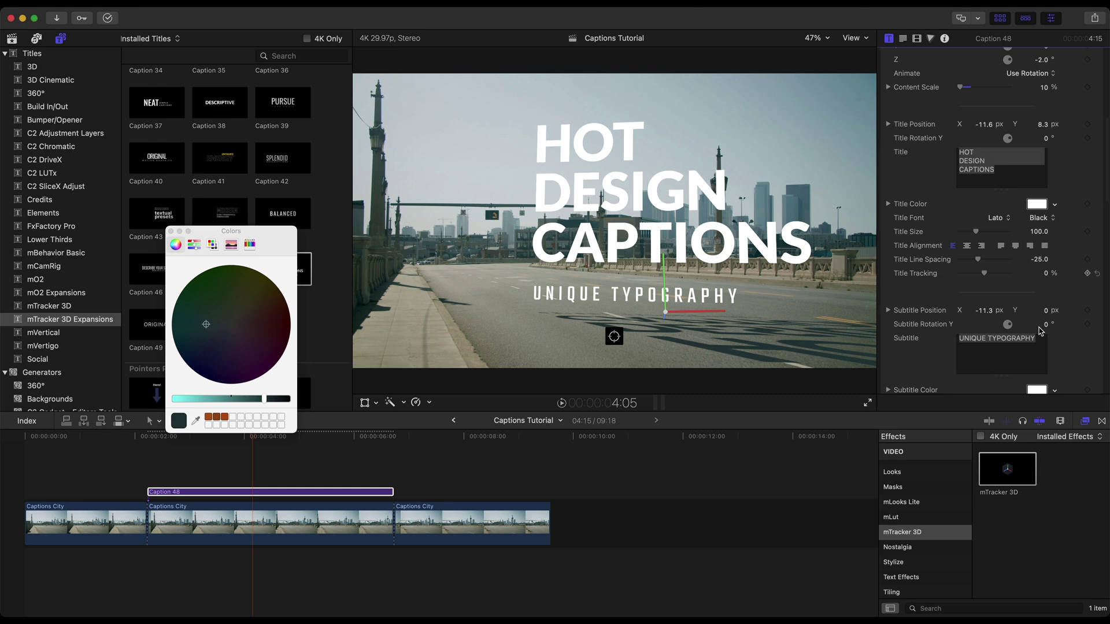
pyautogui.moveTo(926, 351)
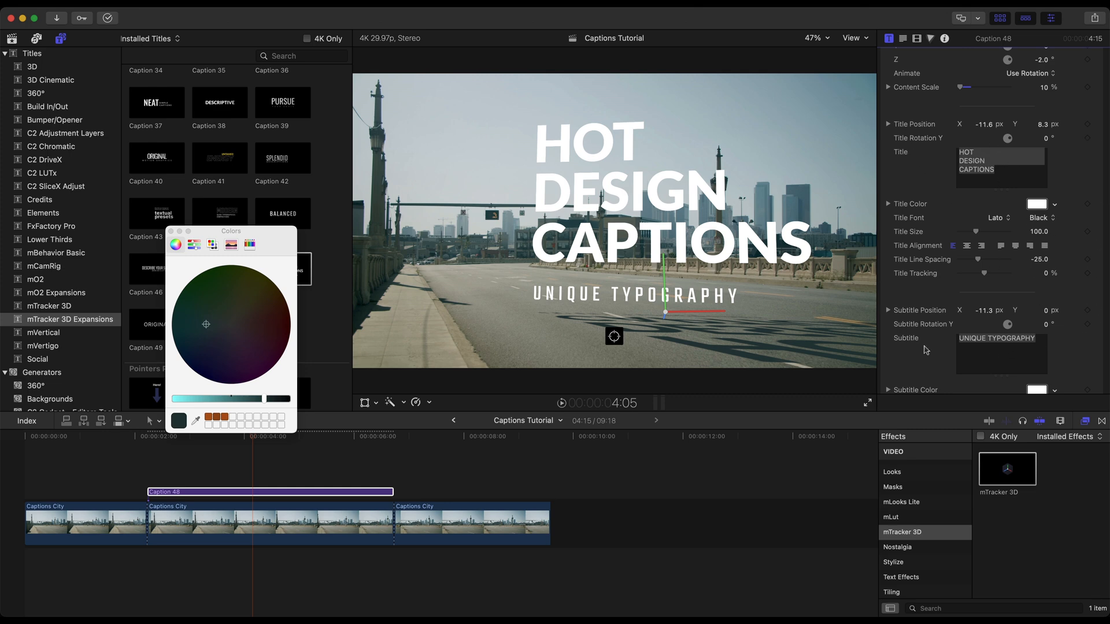
# - Enter 'I LOVE THIS CITY' as the title and 'MY PLACE ON EARTH' as the subtitle, testing line spacing
pyautogui.write('I LOVE')
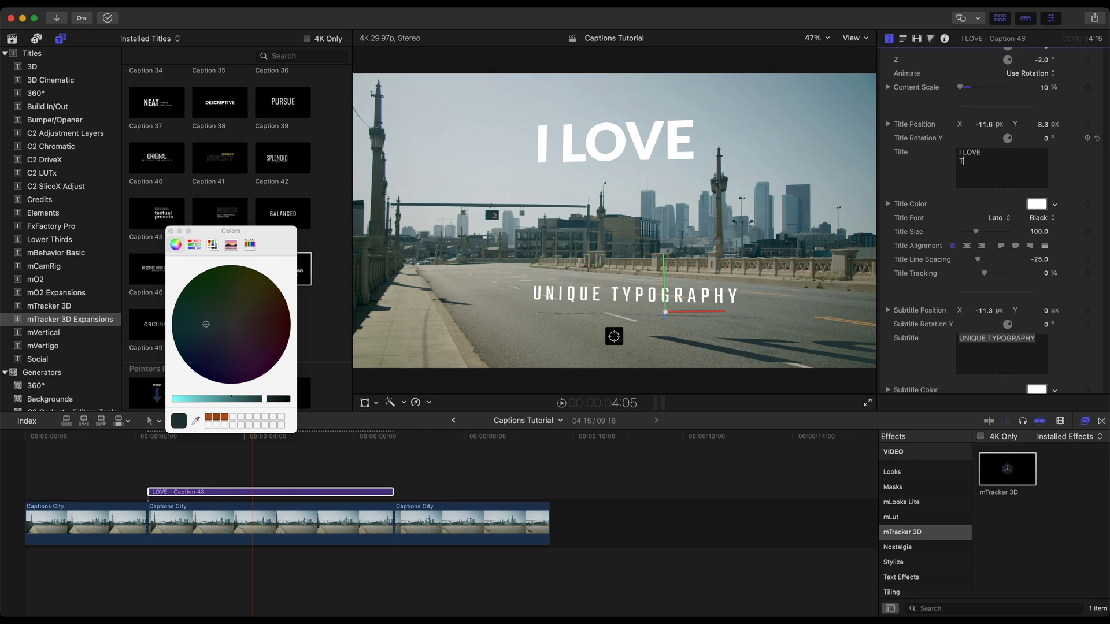
pyautogui.write('THIS CITY')
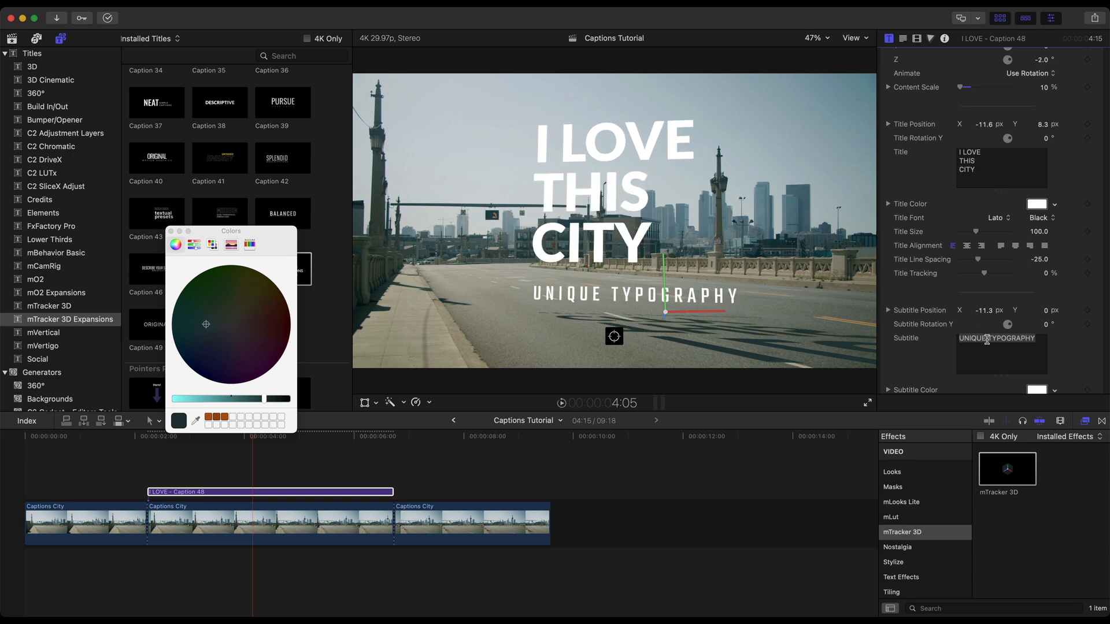
pyautogui.write('MY PLACE O')
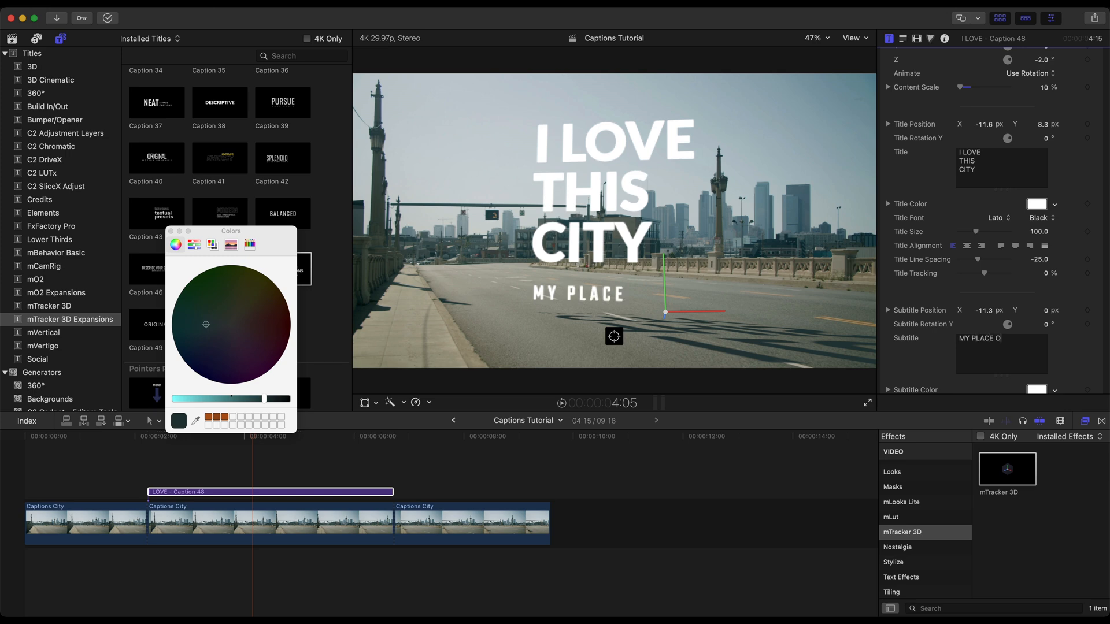
pyautogui.write('N EARTH')
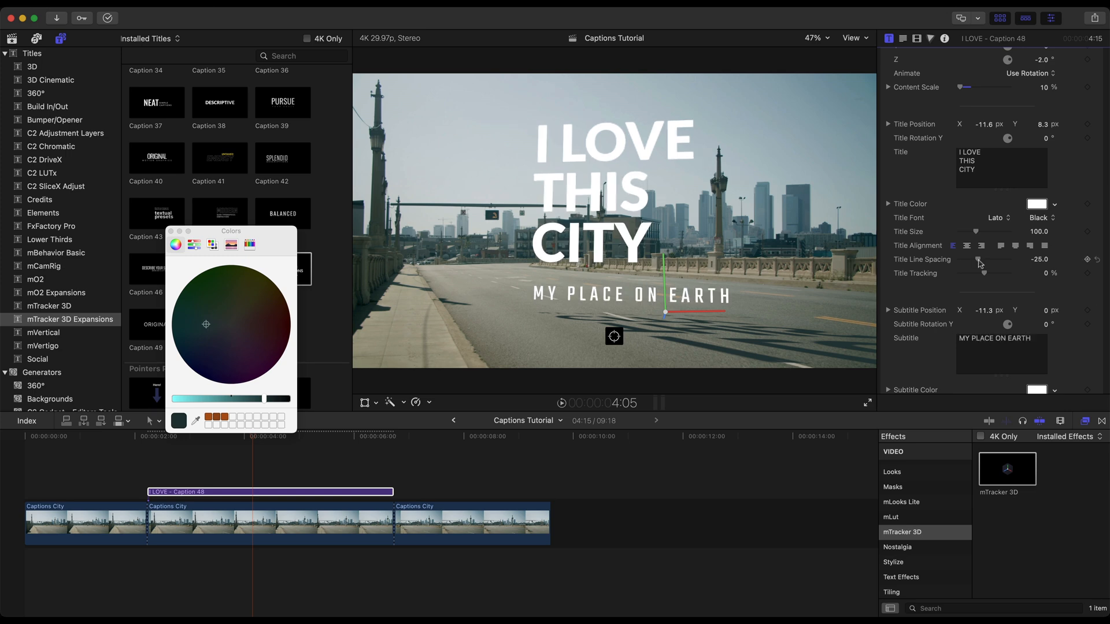
pyautogui.moveTo(982, 261); pyautogui.dragTo(989, 260)
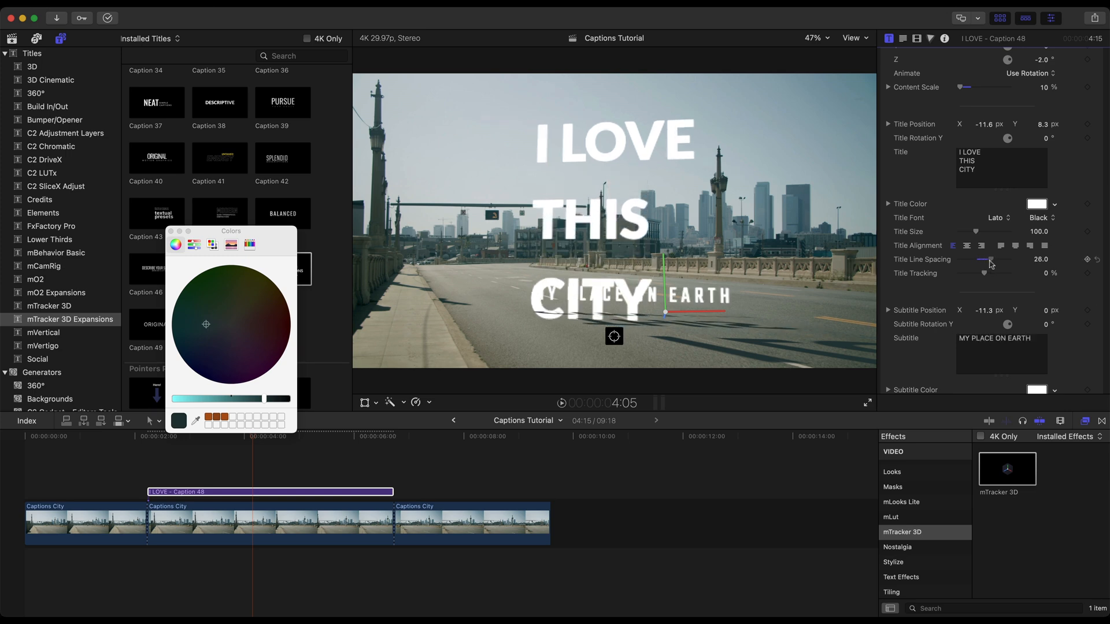
pyautogui.moveTo(991, 260); pyautogui.dragTo(977, 260)
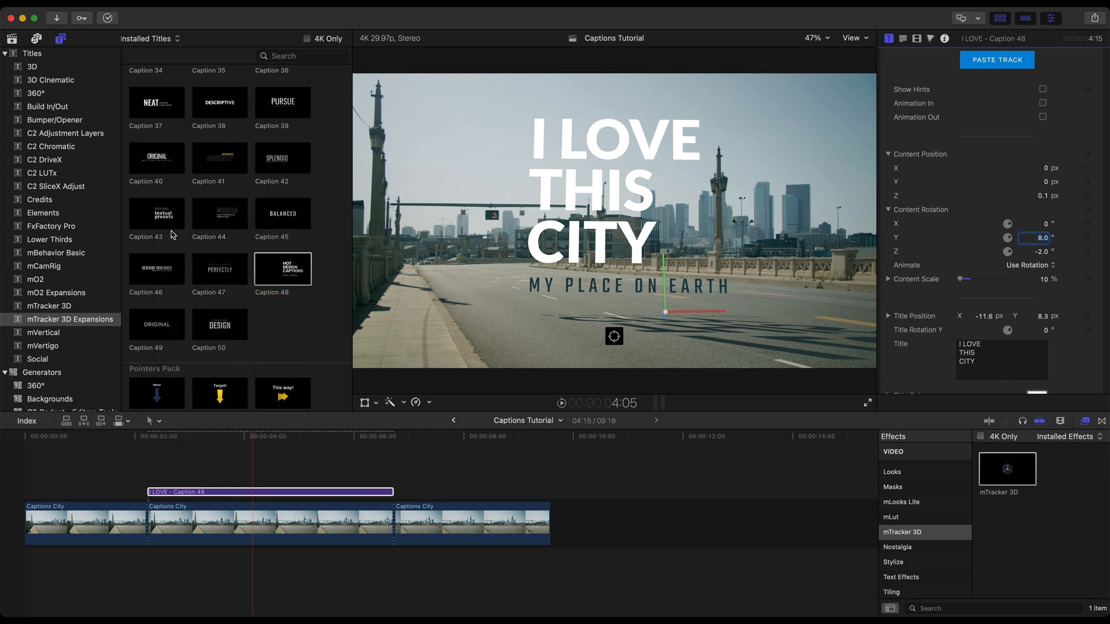
# - Set the title size to 104 with -29 line spacing for tighter lines
pyautogui.click(293, 437)
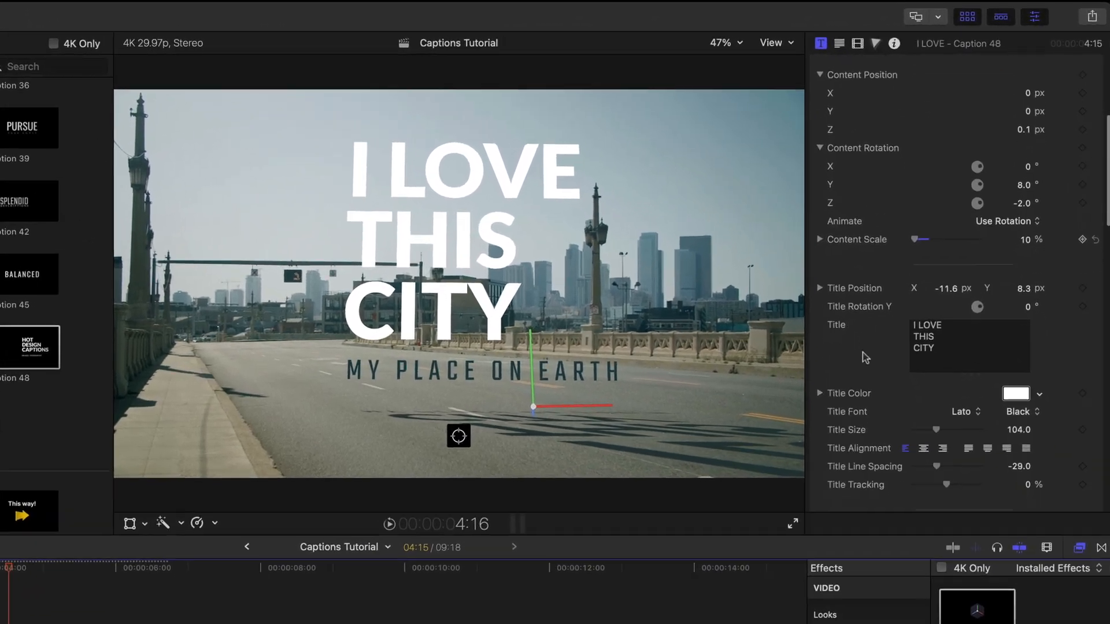
# - Enable Light Wrap, comparing it off and on, and leave its intensity at 50%
pyautogui.scroll(-3)
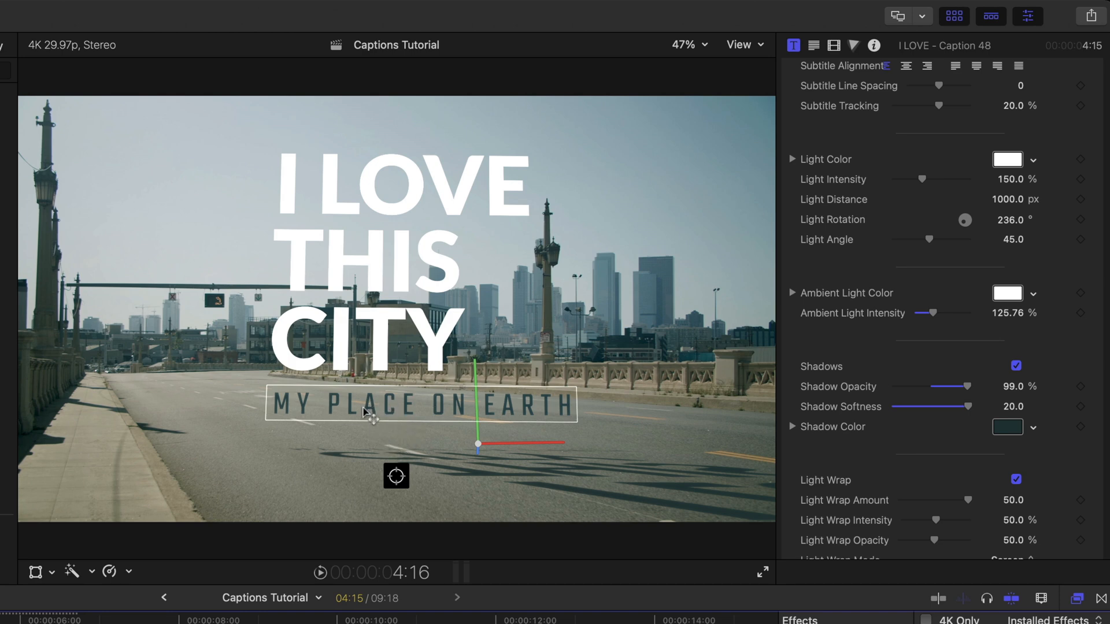
pyautogui.click(1015, 480)
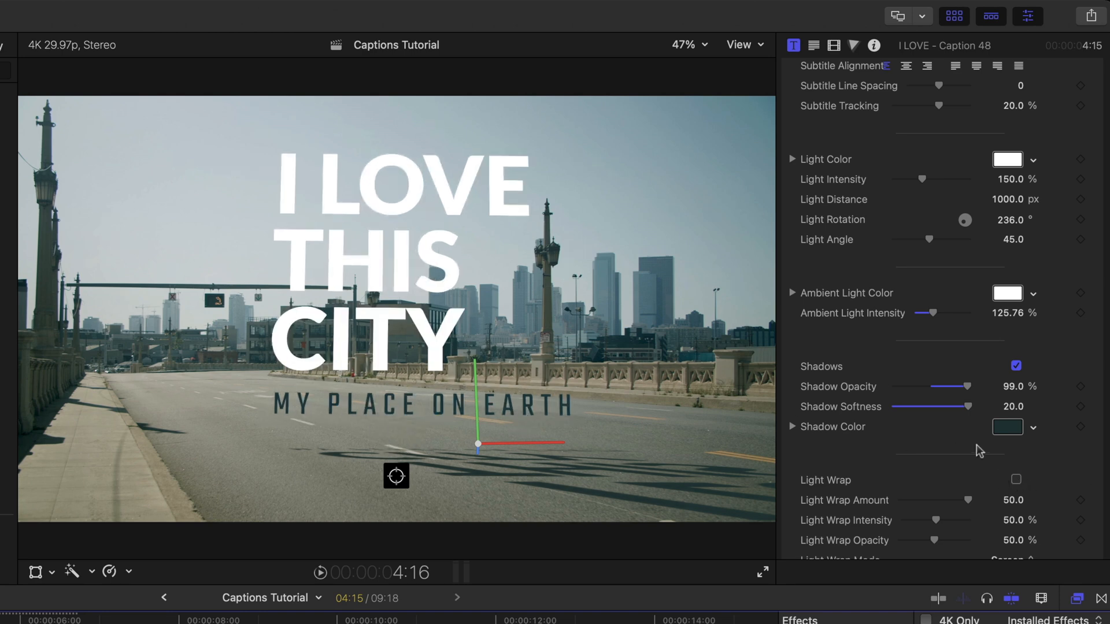
pyautogui.click(1015, 480)
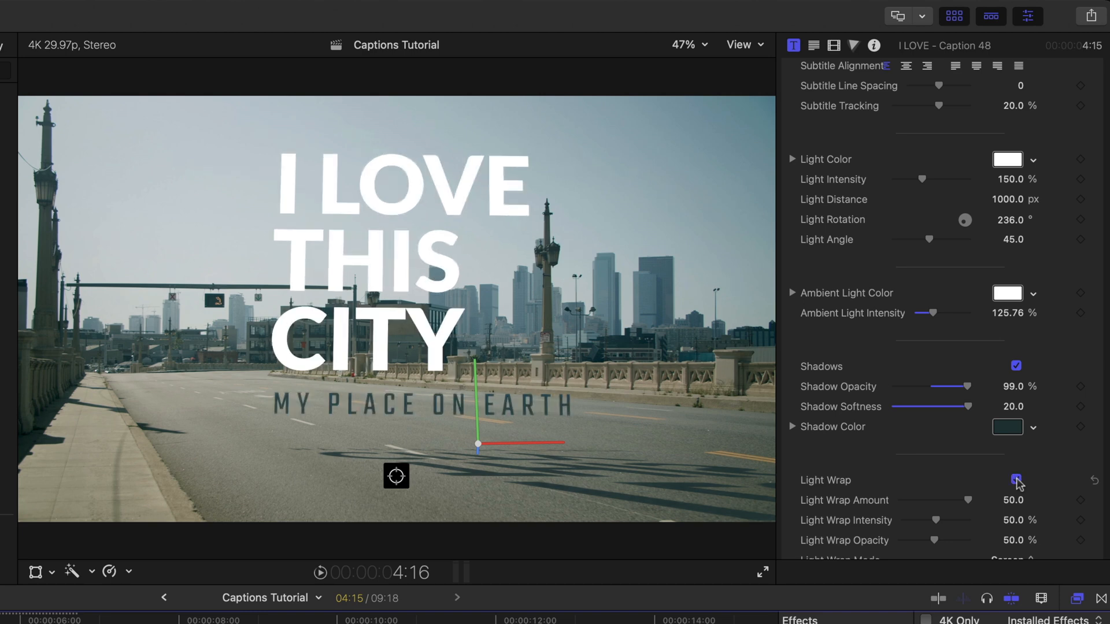
pyautogui.click(1015, 480)
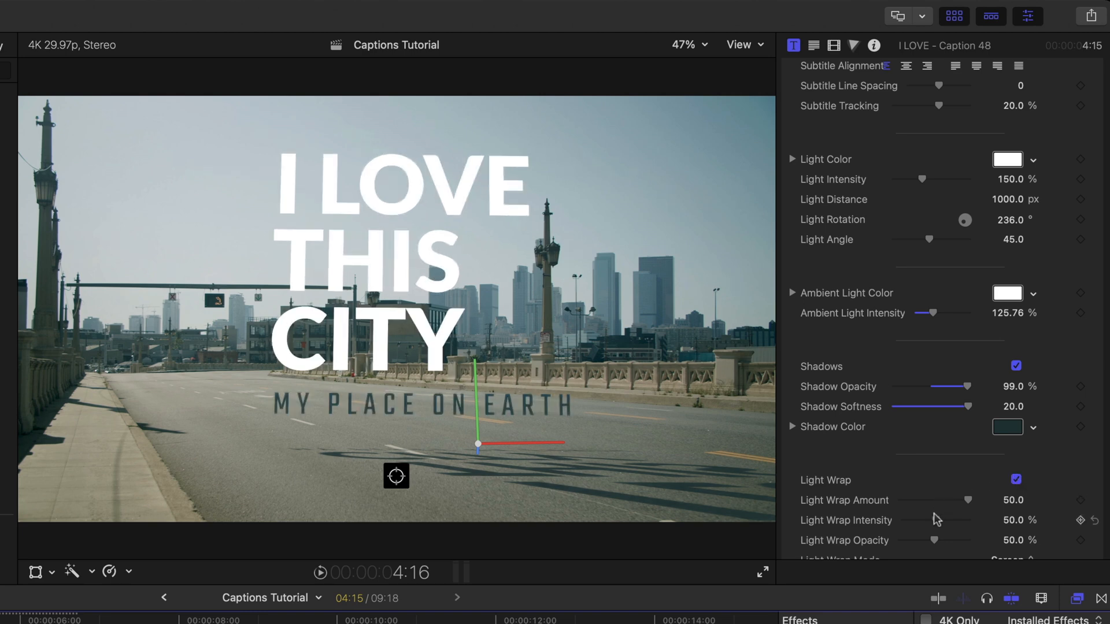
pyautogui.moveTo(947, 521); pyautogui.dragTo(970, 520)
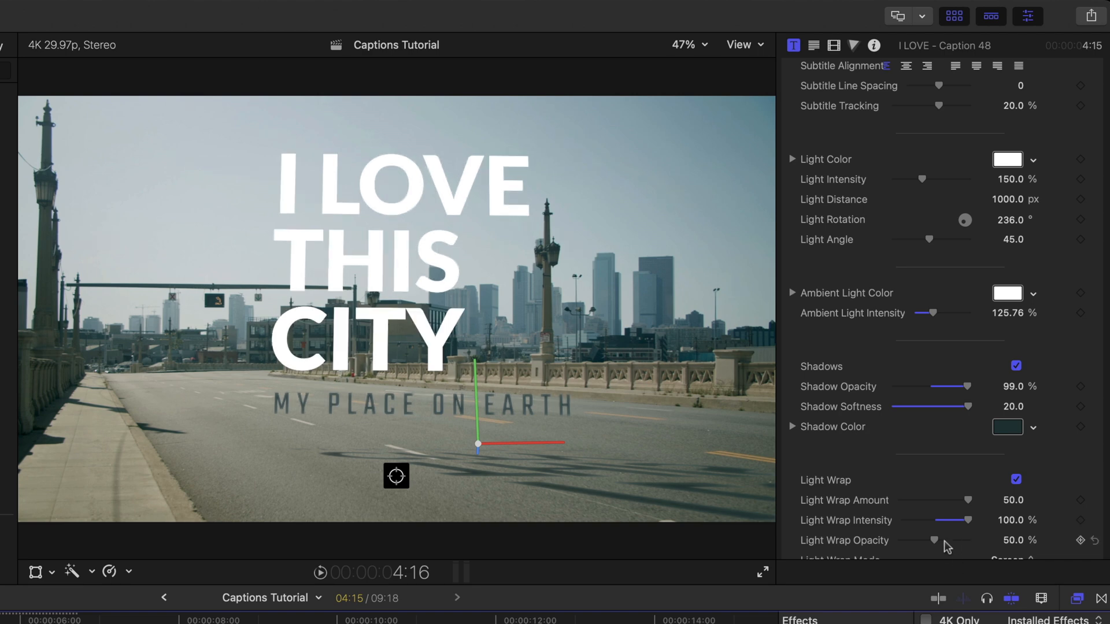
pyautogui.moveTo(934, 540); pyautogui.dragTo(974, 540)
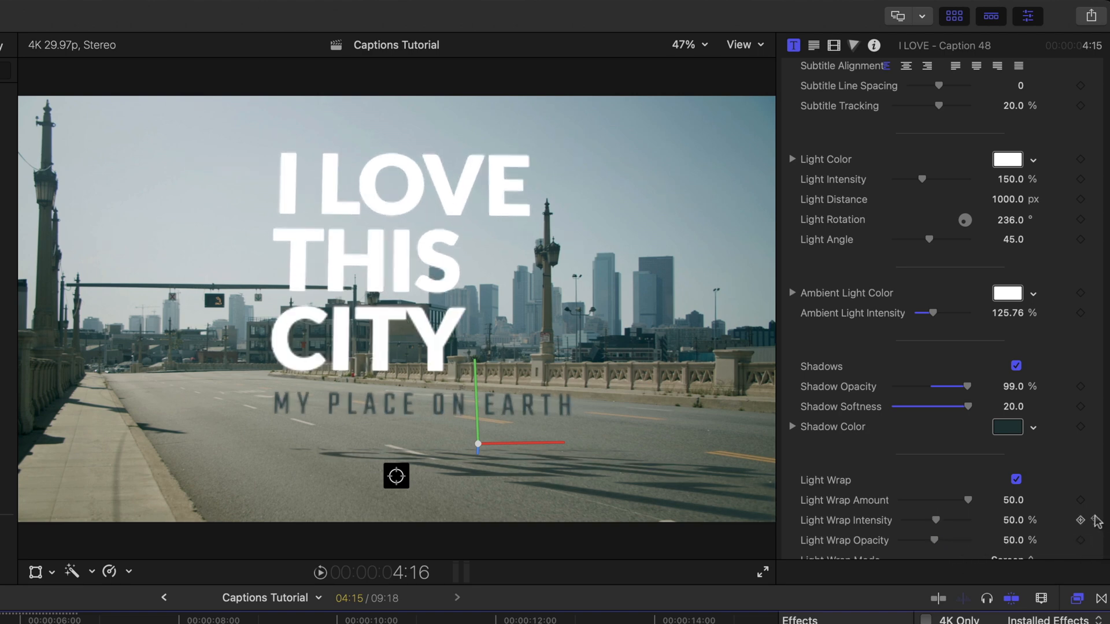
# - Reduce the Gaussian blur amount to 10 and enable noise on the caption
pyautogui.scroll(-3)
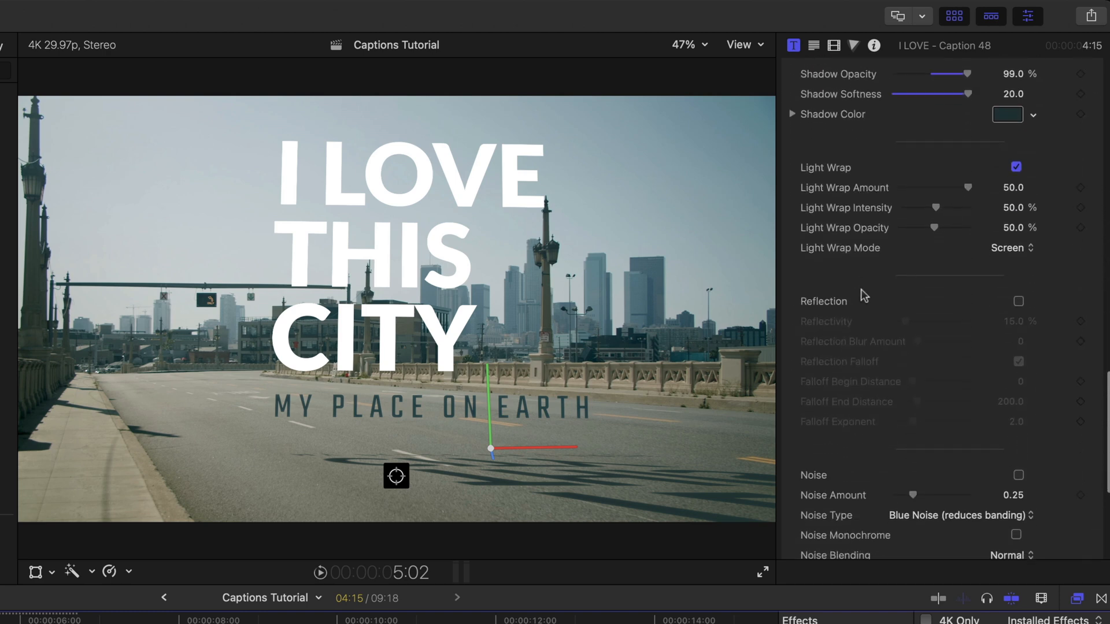
pyautogui.scroll(-3)
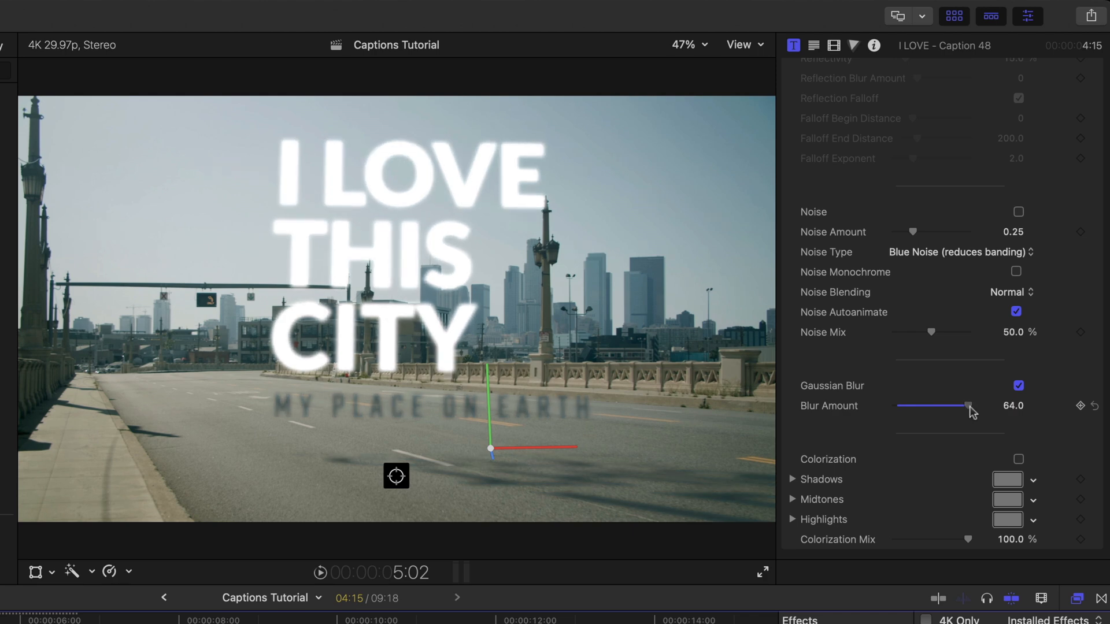
pyautogui.moveTo(969, 406); pyautogui.dragTo(904, 406)
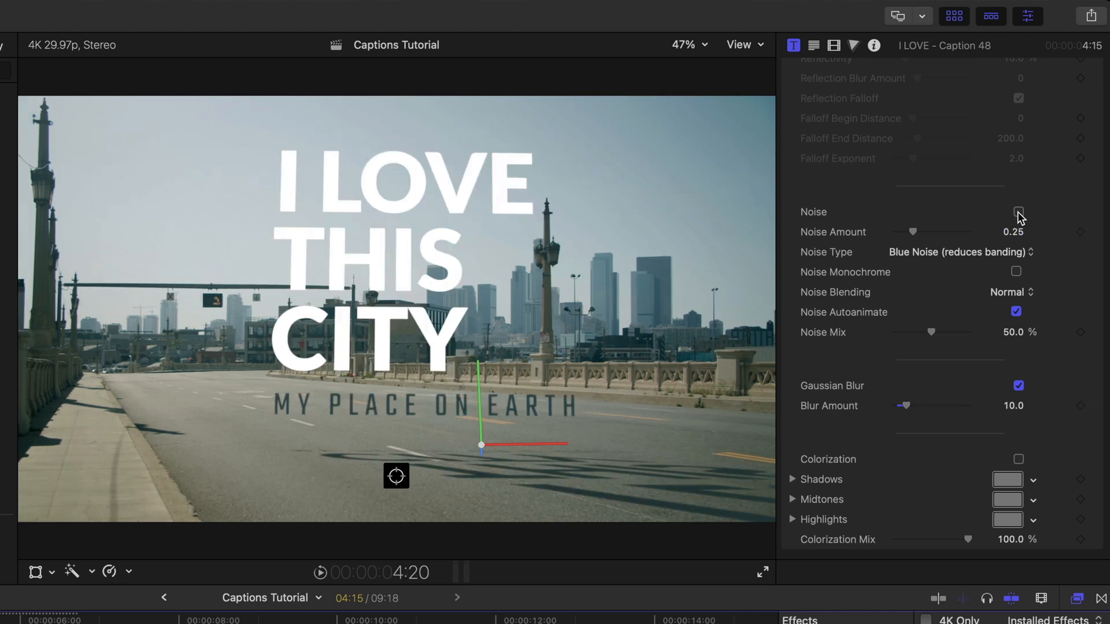
pyautogui.click(1018, 212)
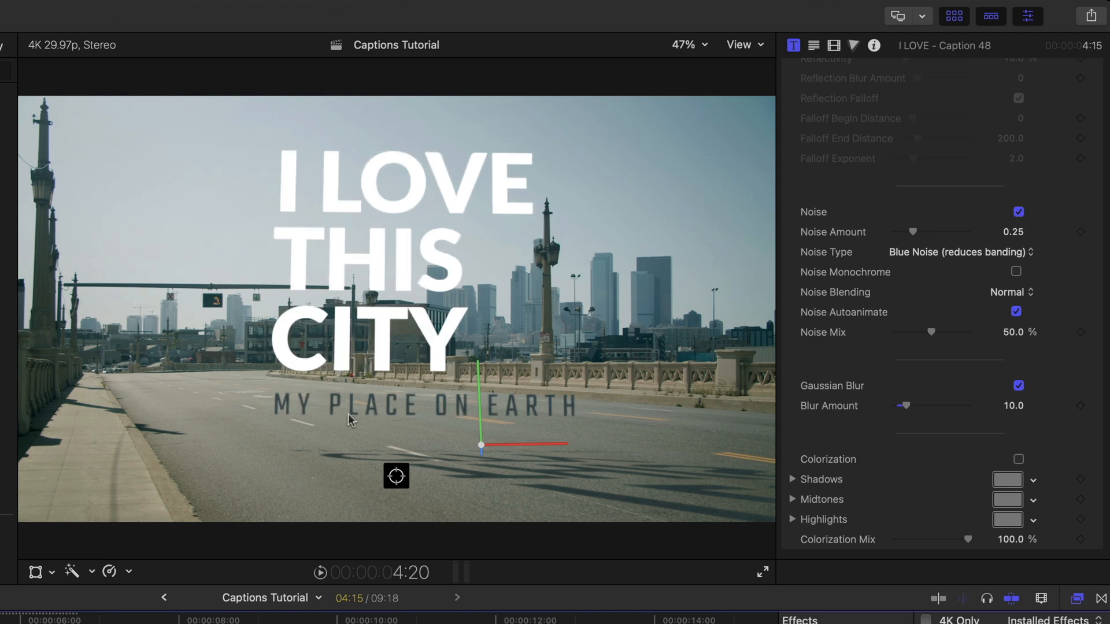
pyautogui.moveTo(518, 420)
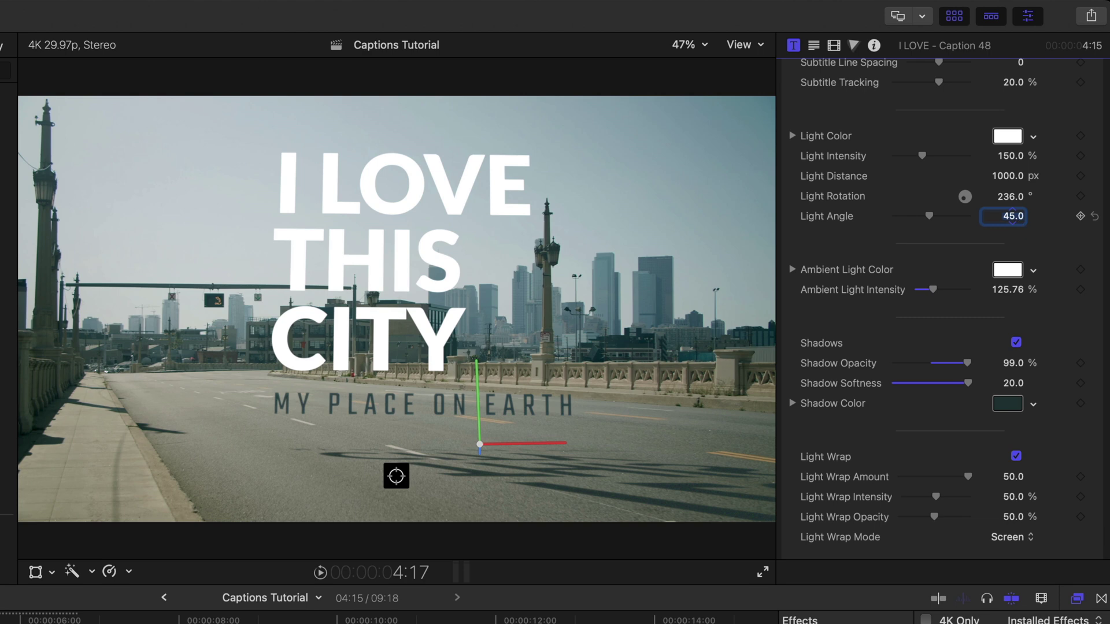
# - Try several light angle values to compare shadows and leave it at 90°
pyautogui.moveTo(924, 216); pyautogui.dragTo(952, 217)
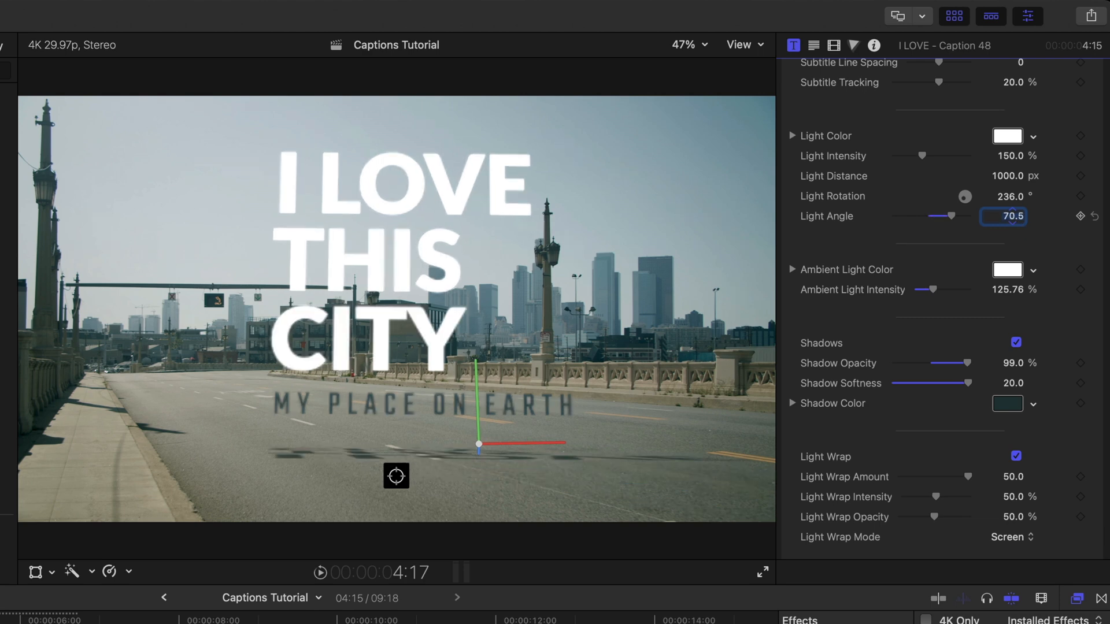
pyautogui.moveTo(951, 216); pyautogui.dragTo(967, 216)
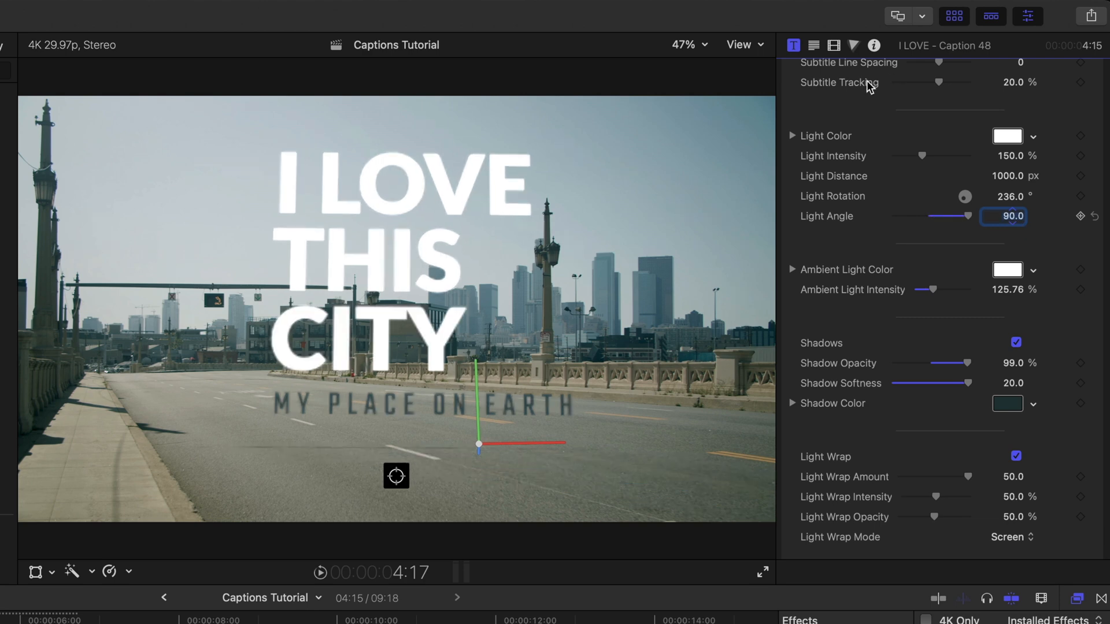
pyautogui.moveTo(442, 227)
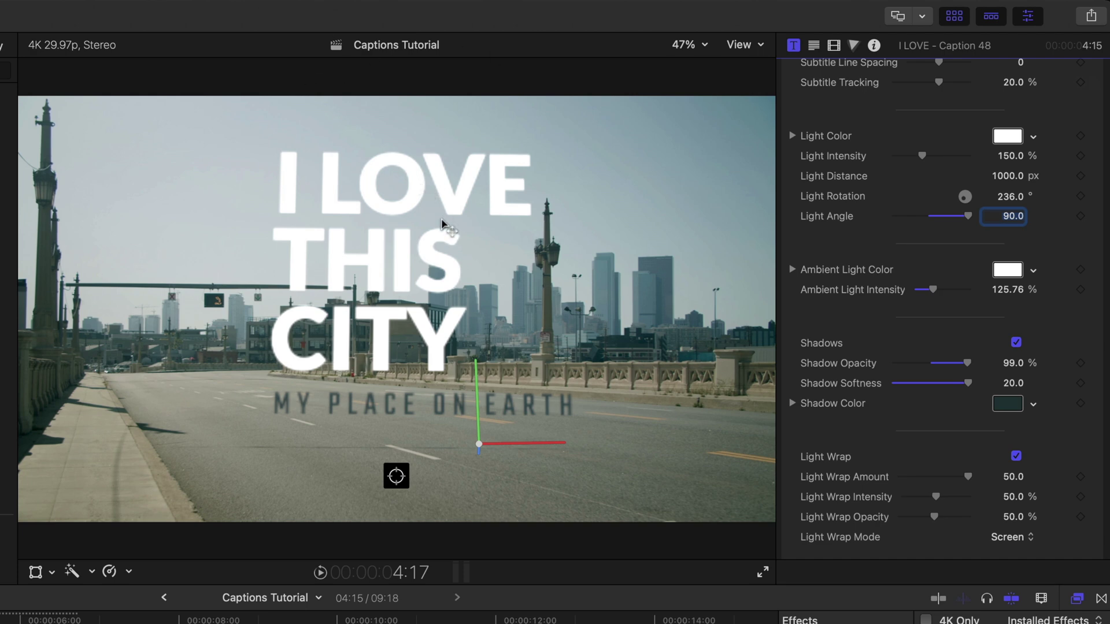
pyautogui.moveTo(382, 484)
pyautogui.write('28')
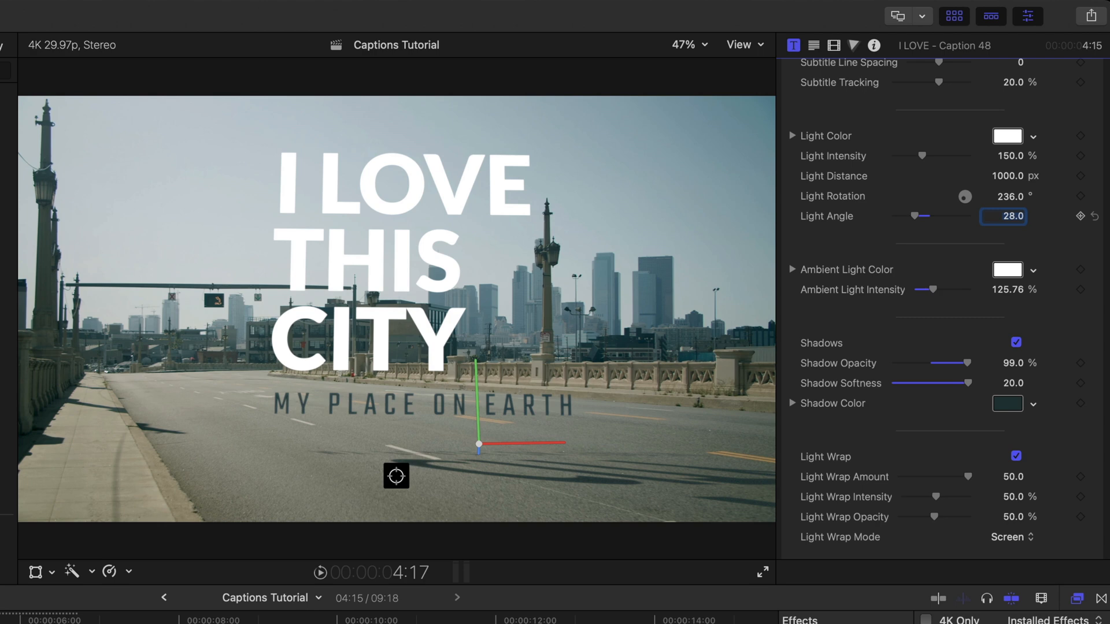
pyautogui.moveTo(920, 216); pyautogui.dragTo(924, 216)
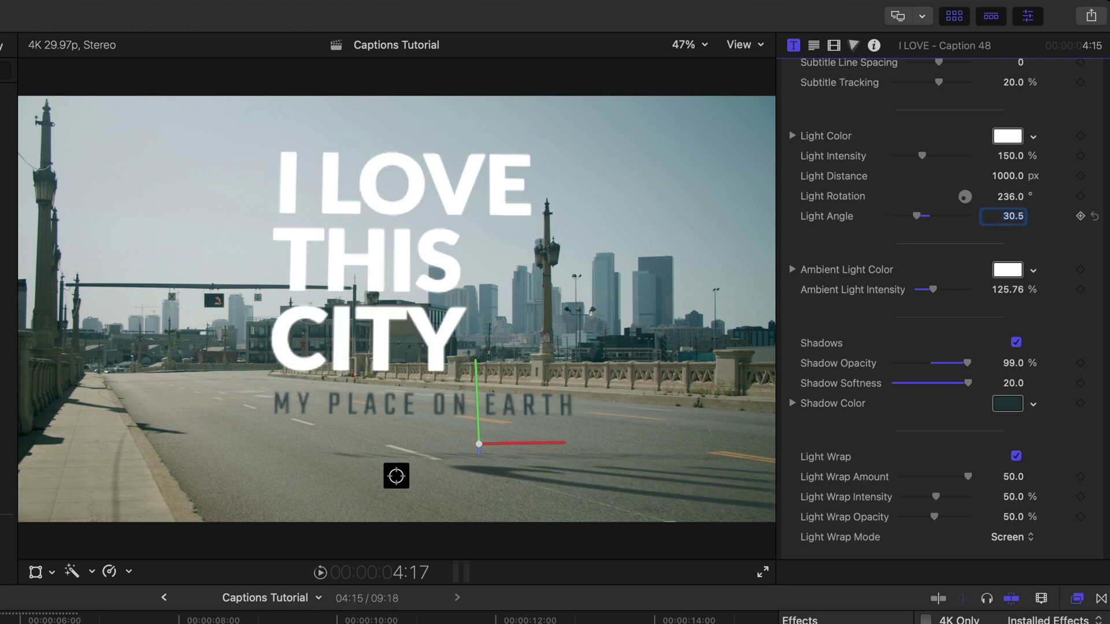
pyautogui.moveTo(921, 216); pyautogui.dragTo(963, 216)
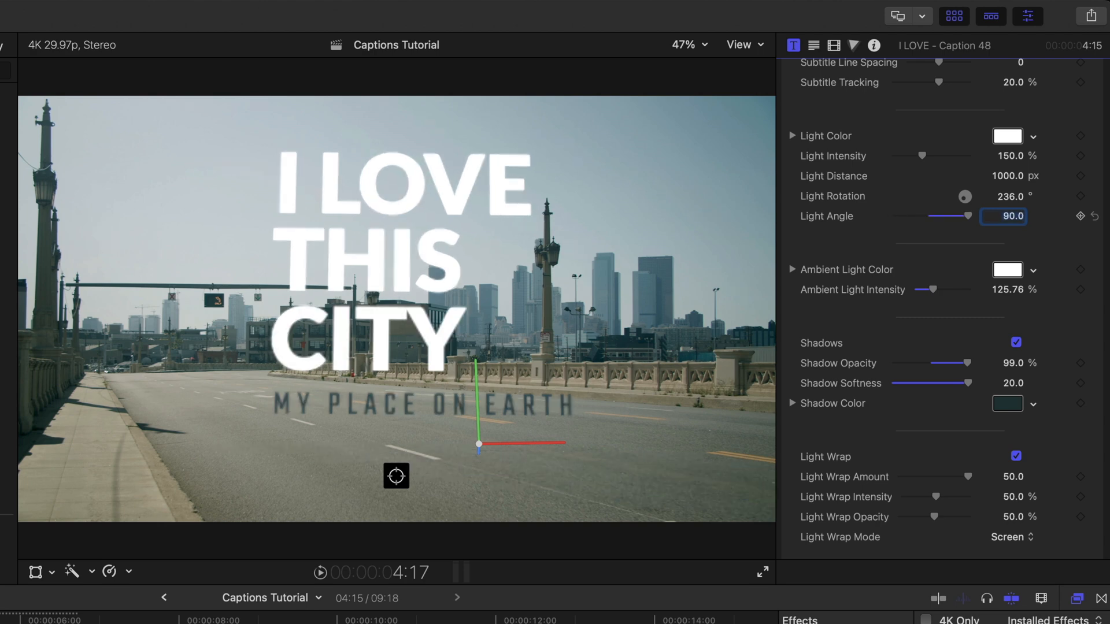
pyautogui.moveTo(965, 216); pyautogui.dragTo(913, 216)
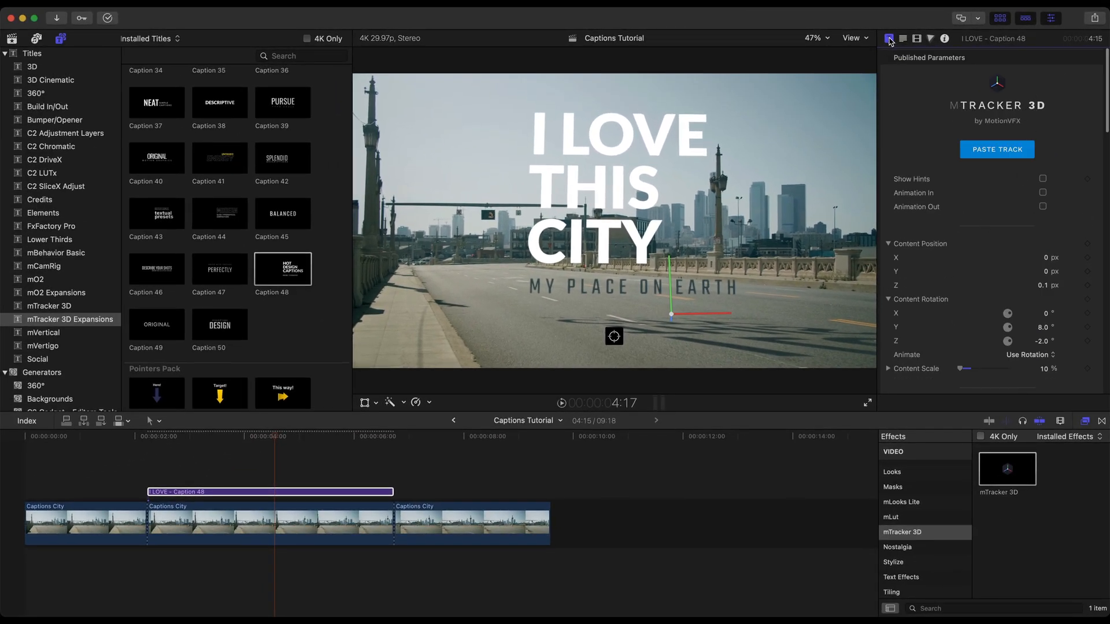
pyautogui.click(211, 437)
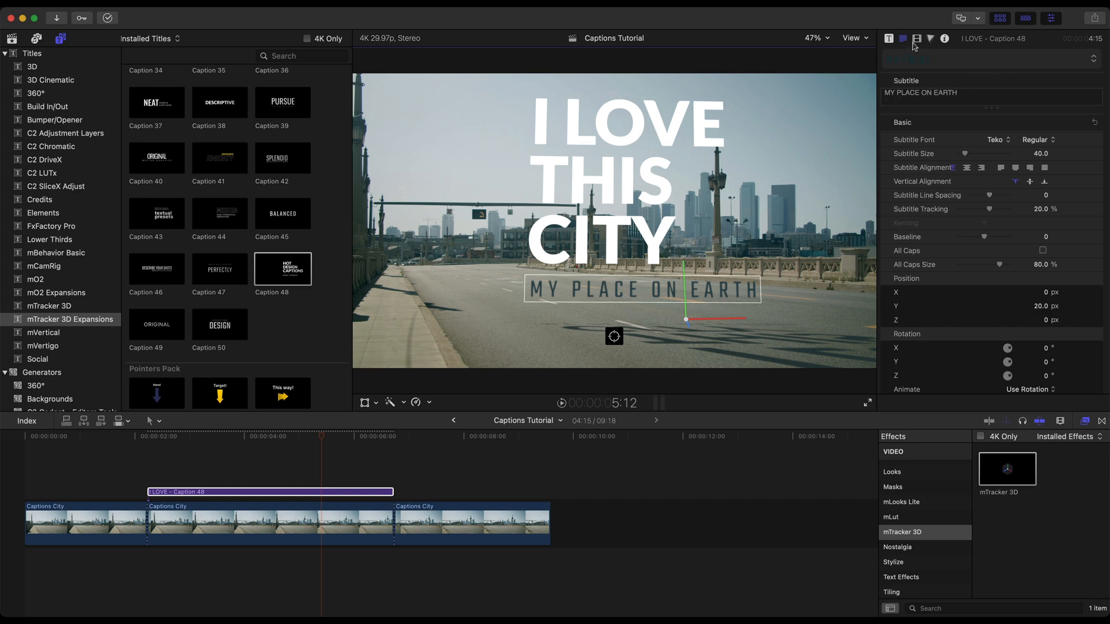
pyautogui.moveTo(903, 37)
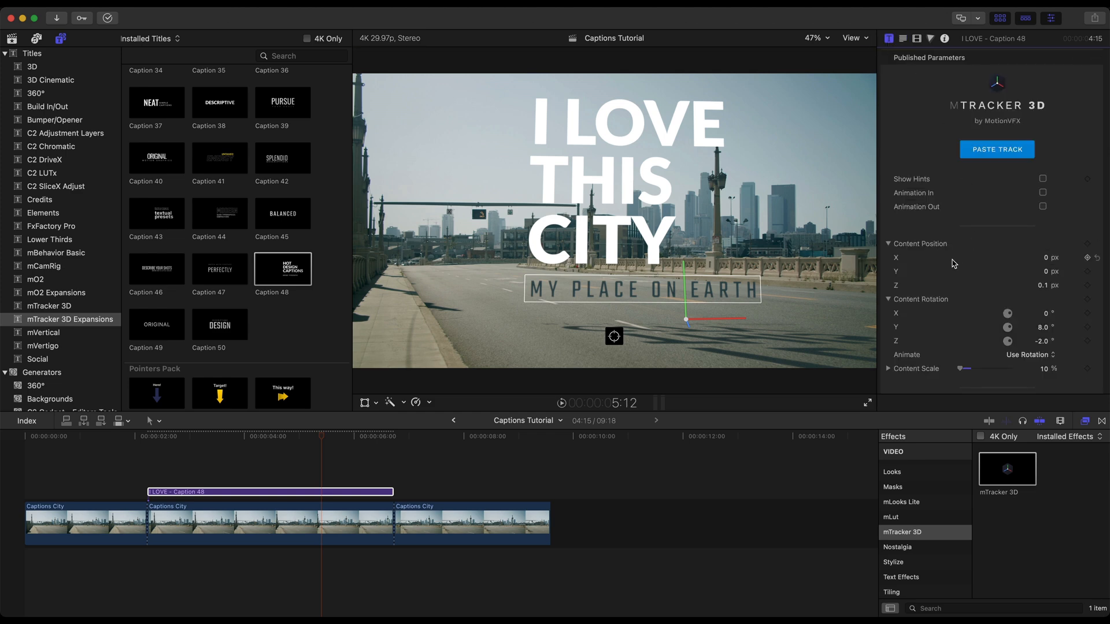
pyautogui.scroll(-3)
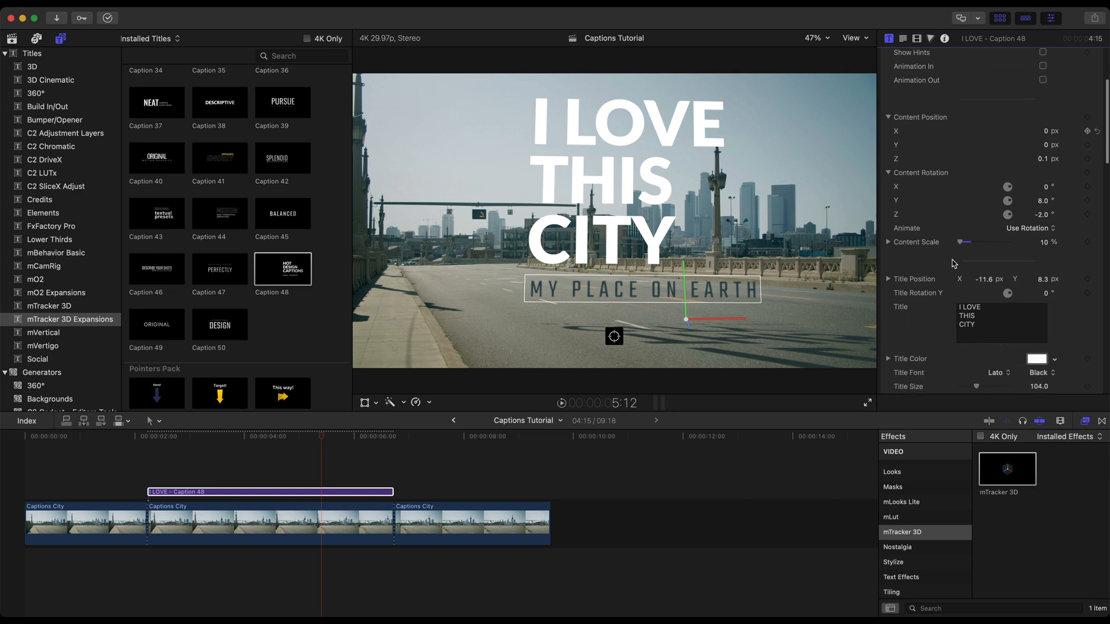
pyautogui.scroll(-3)
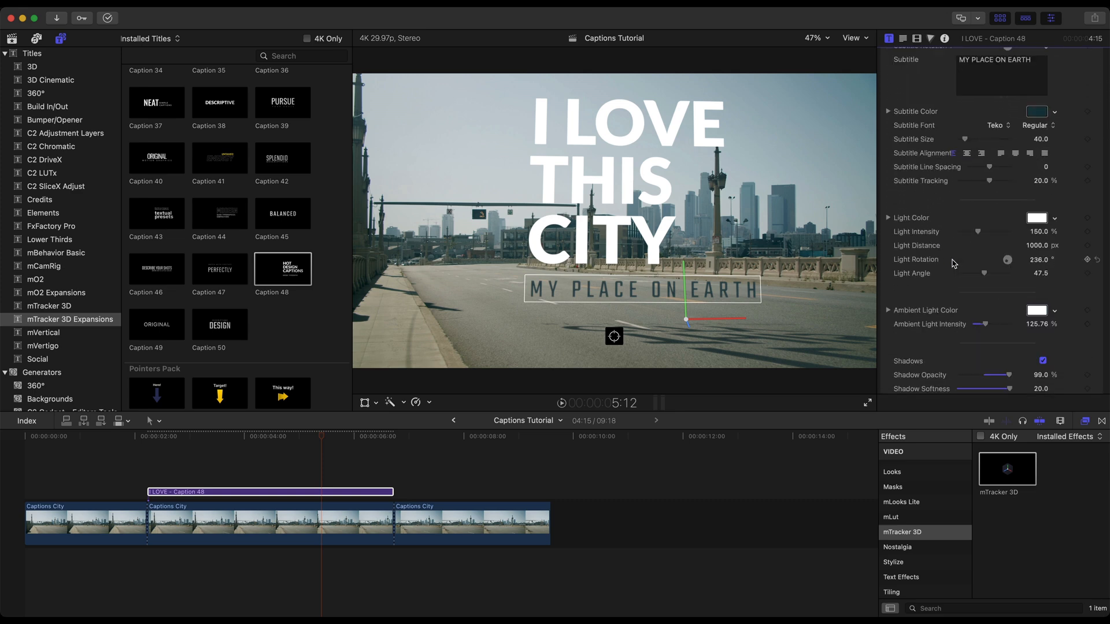